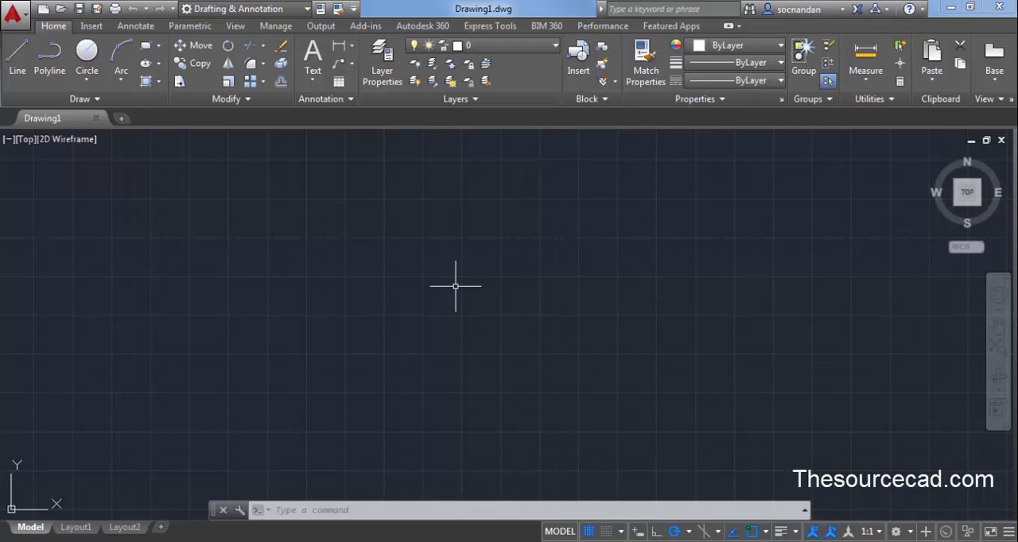
mouse_move(456, 324)
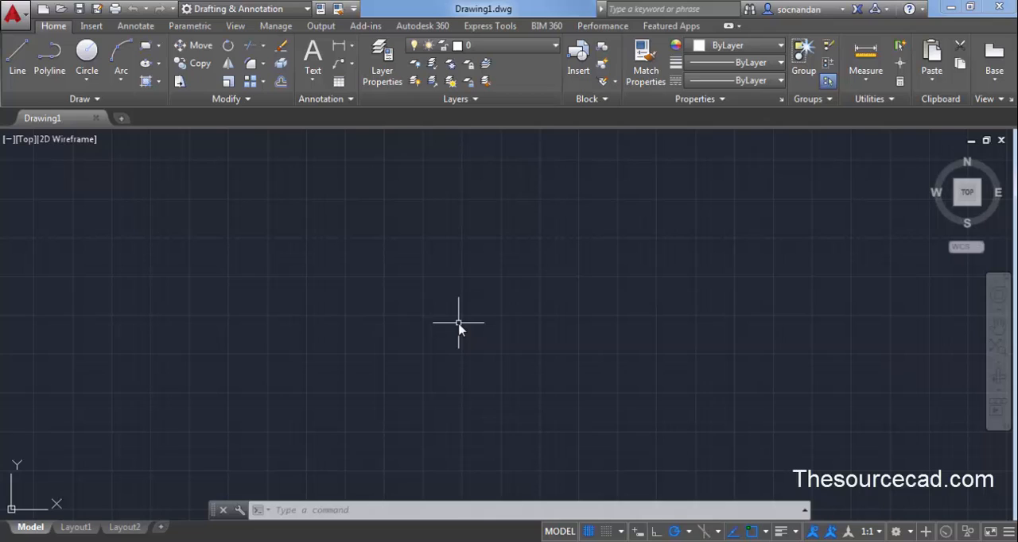
mouse_move(403, 290)
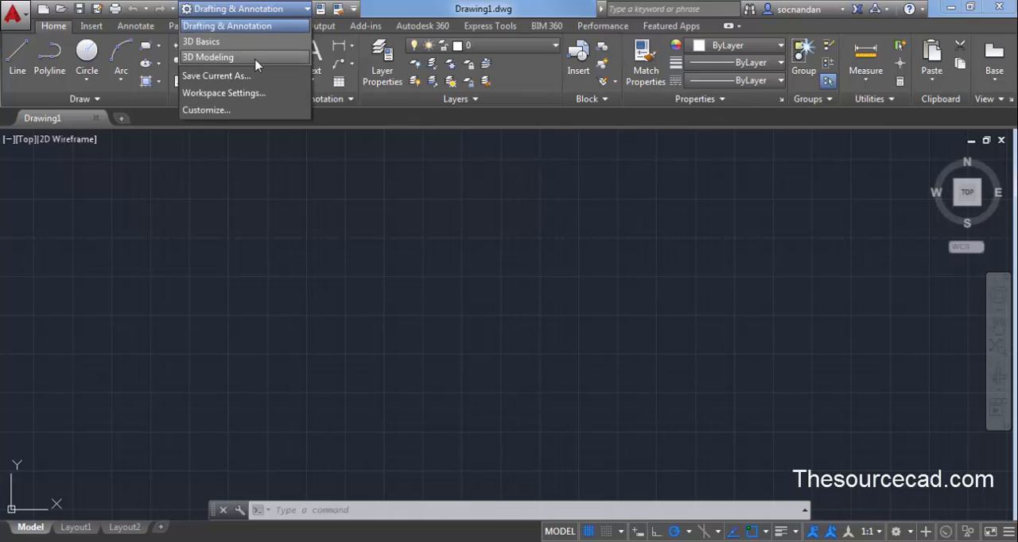
- Switch to the 3D Modeling workspace, show the Visualize tools and start the MAT command
left_click(221, 57)
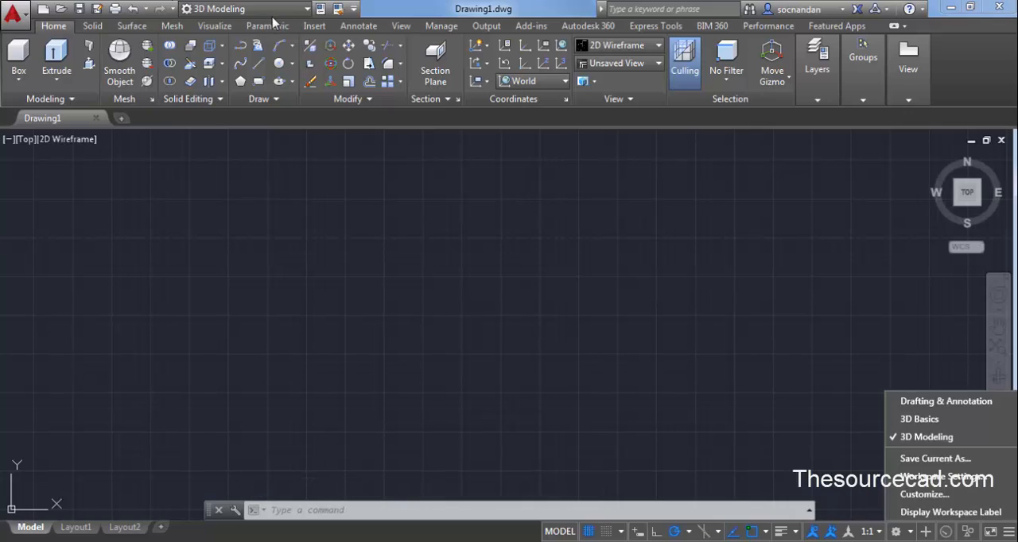
left_click(438, 315)
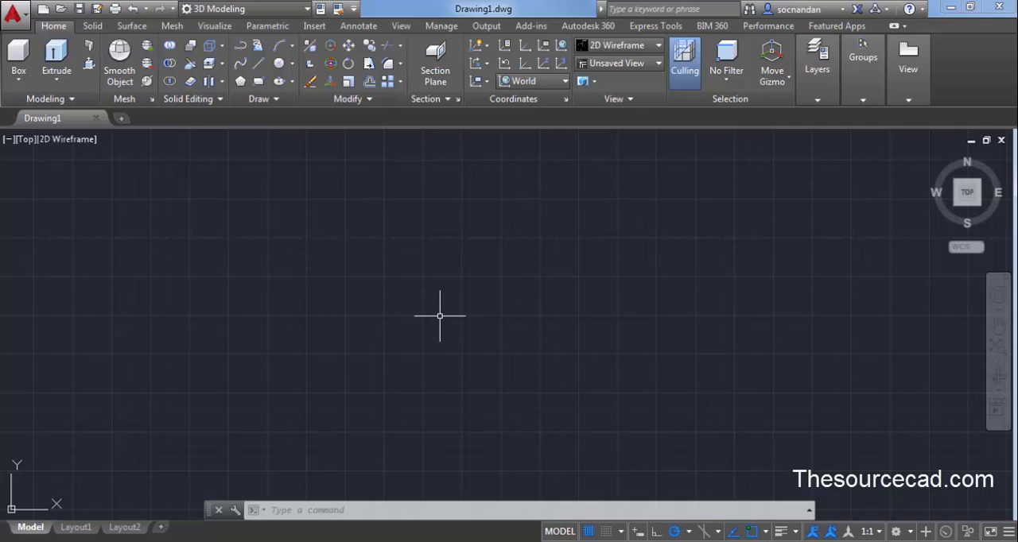
left_click(216, 25)
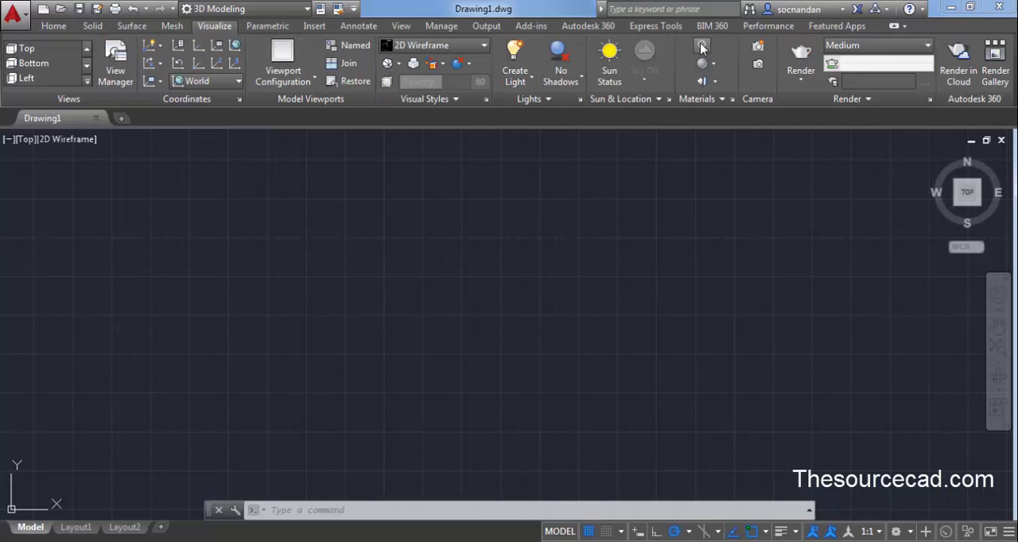
mouse_move(700, 47)
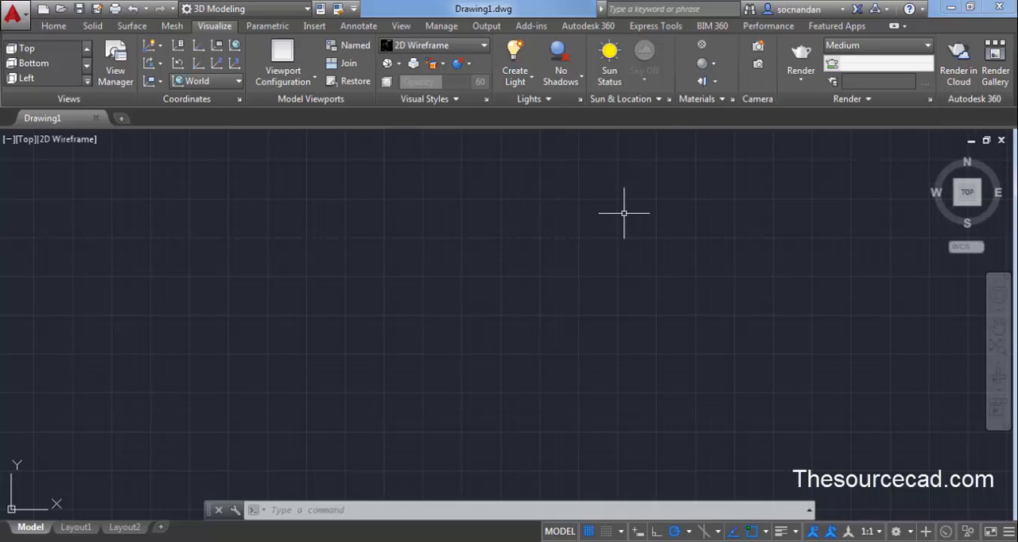
type("mat")
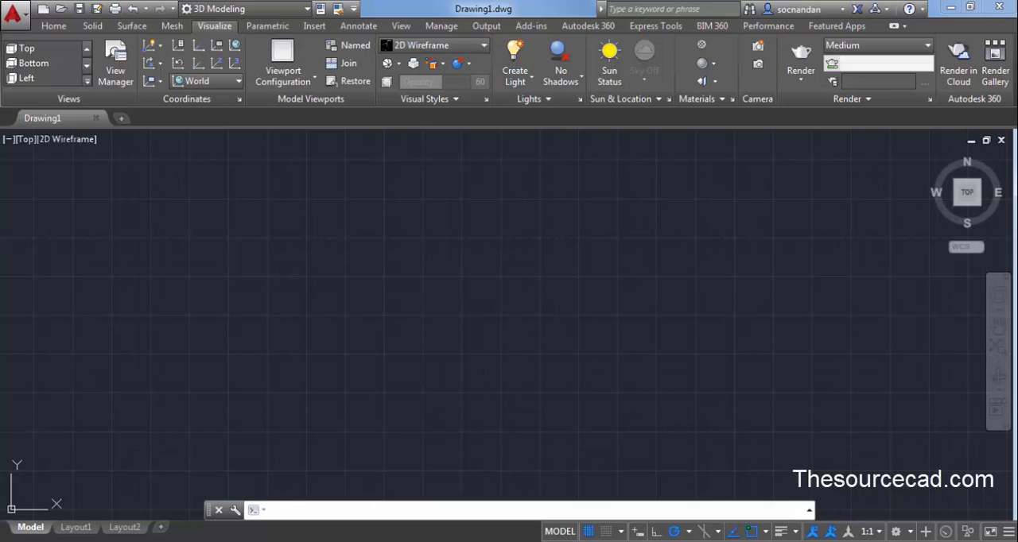
- Create a new generic material from the Materials Browser
left_click(703, 64)
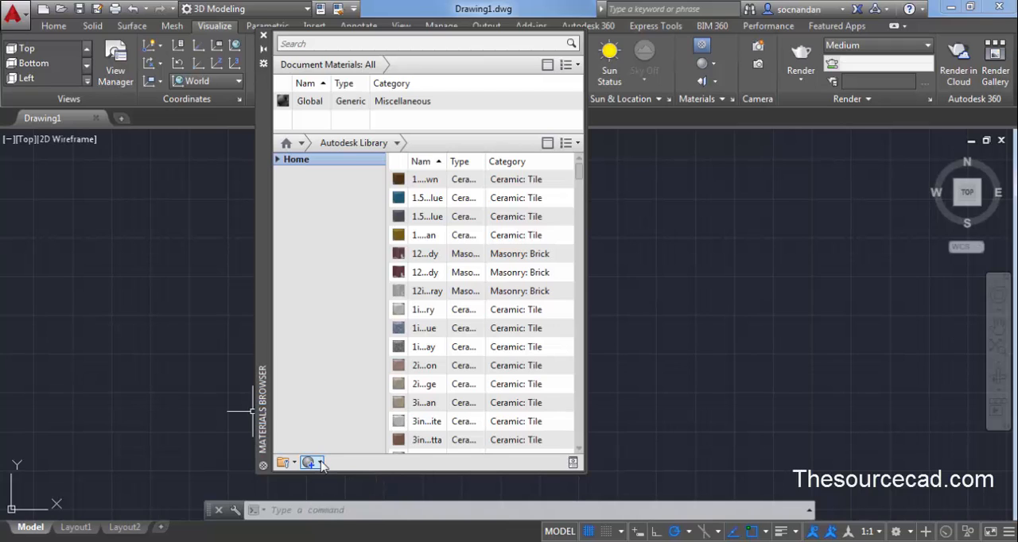
left_click(307, 461)
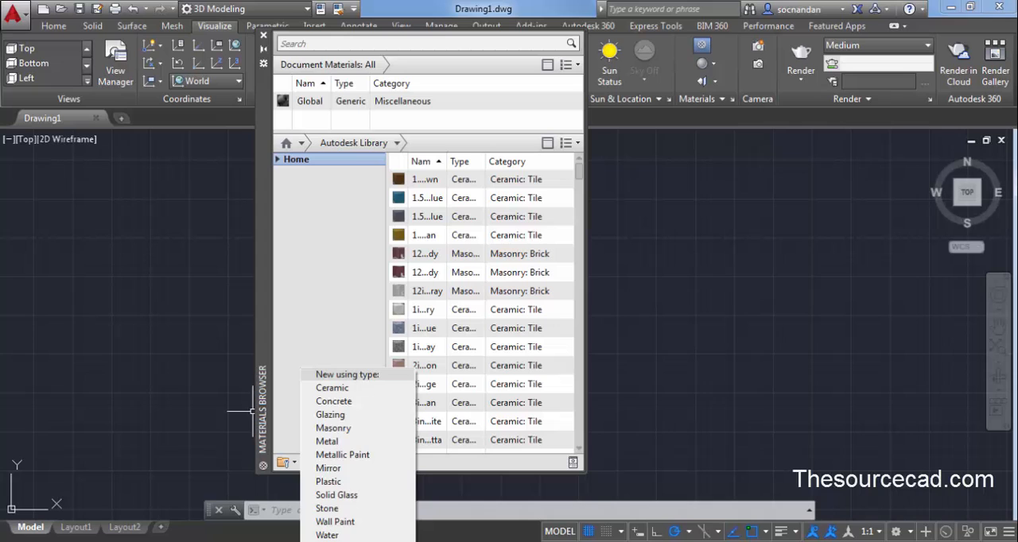
left_click(346, 375)
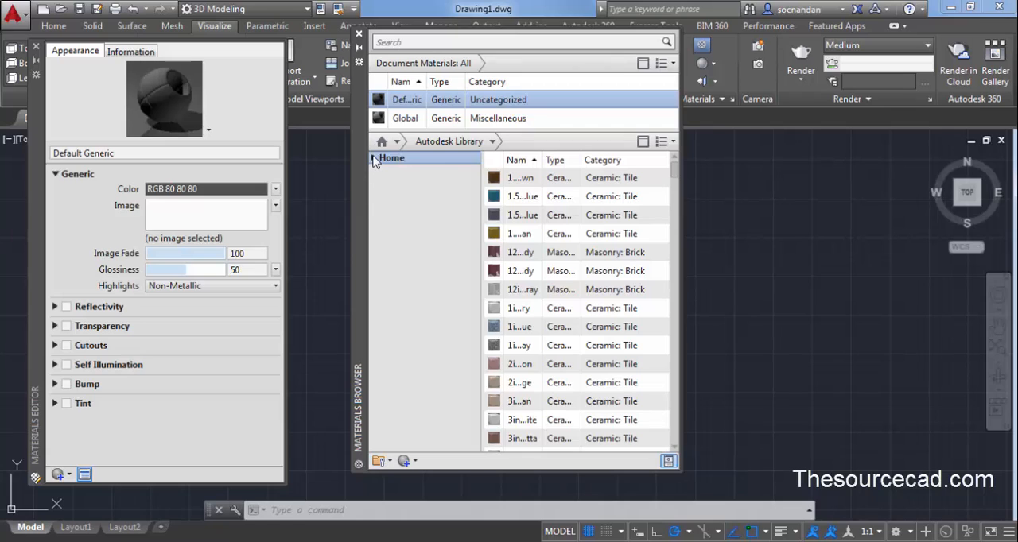
- Expand the Autodesk Library tree and browse its material categories
left_click(374, 157)
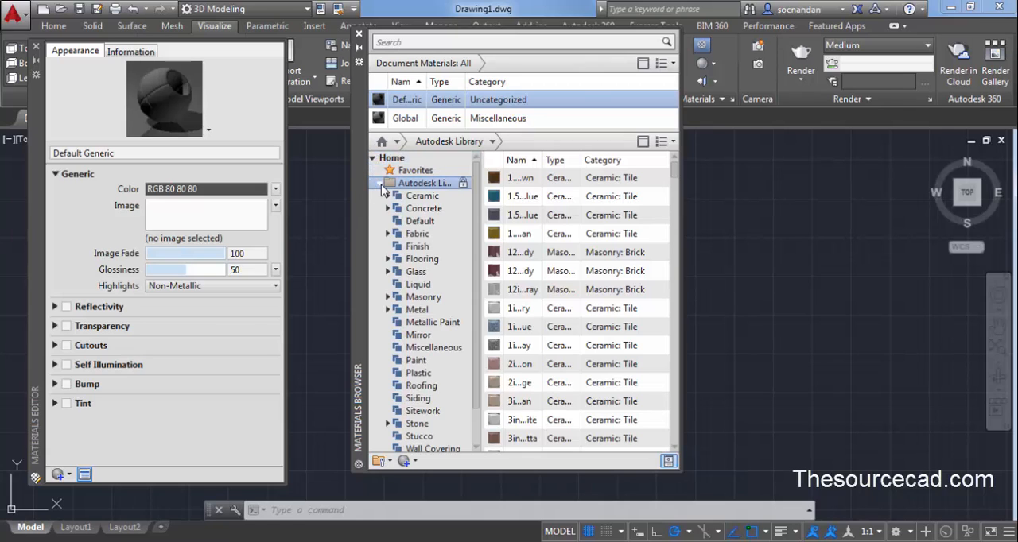
left_click(422, 258)
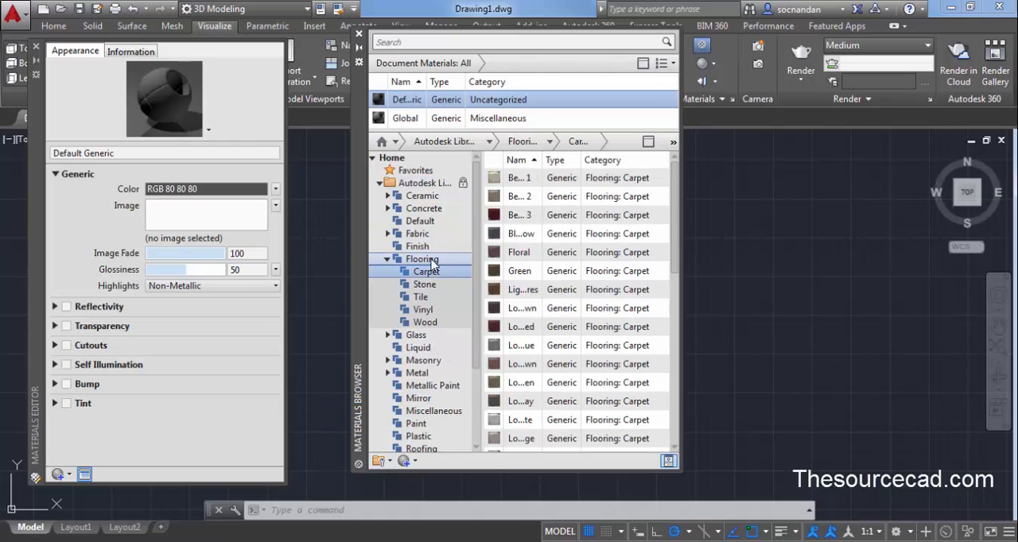
left_click(423, 321)
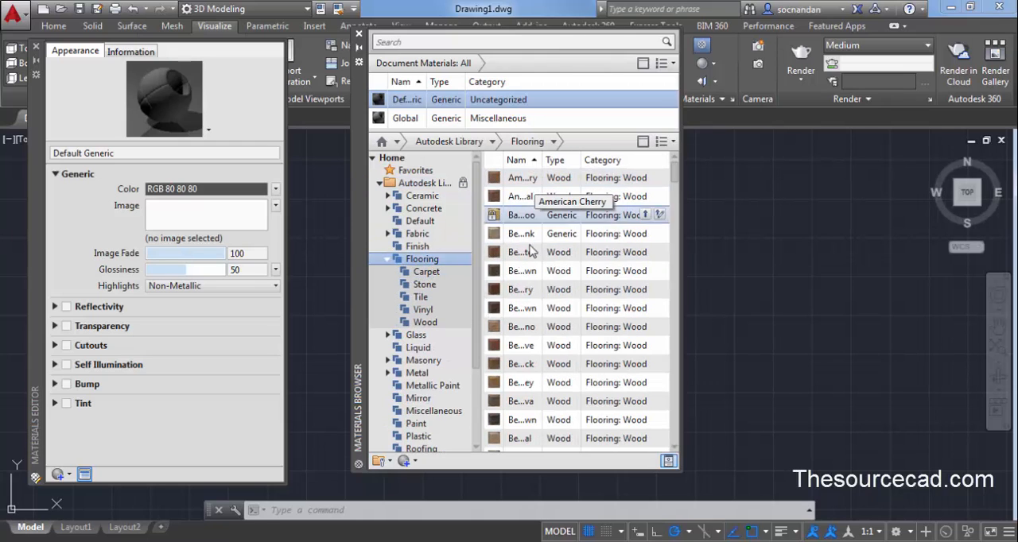
left_click(416, 232)
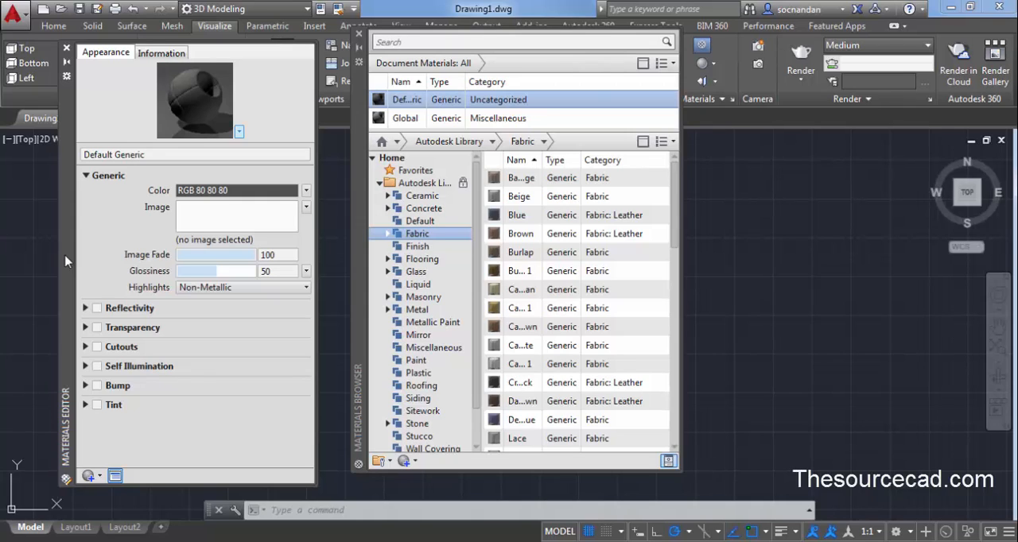
mouse_move(146, 167)
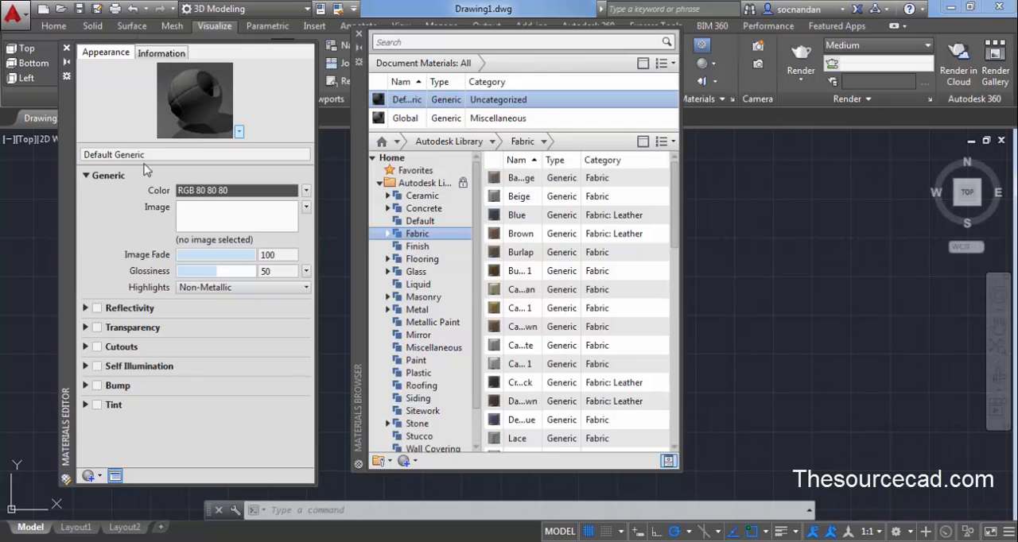
- Rename the new material to 'oak wood sample' in the Materials Editor
double_click(115, 154)
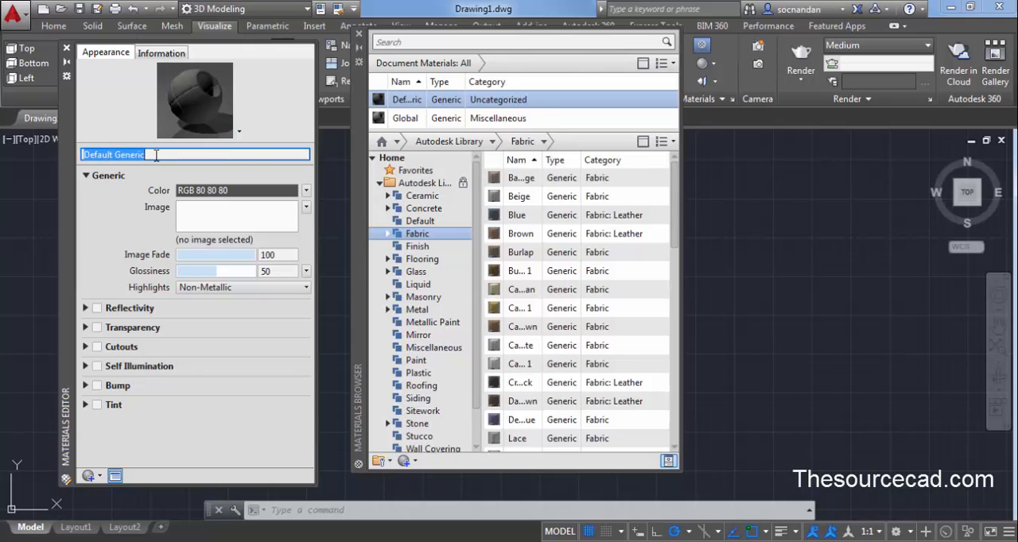
type("oak wood sample")
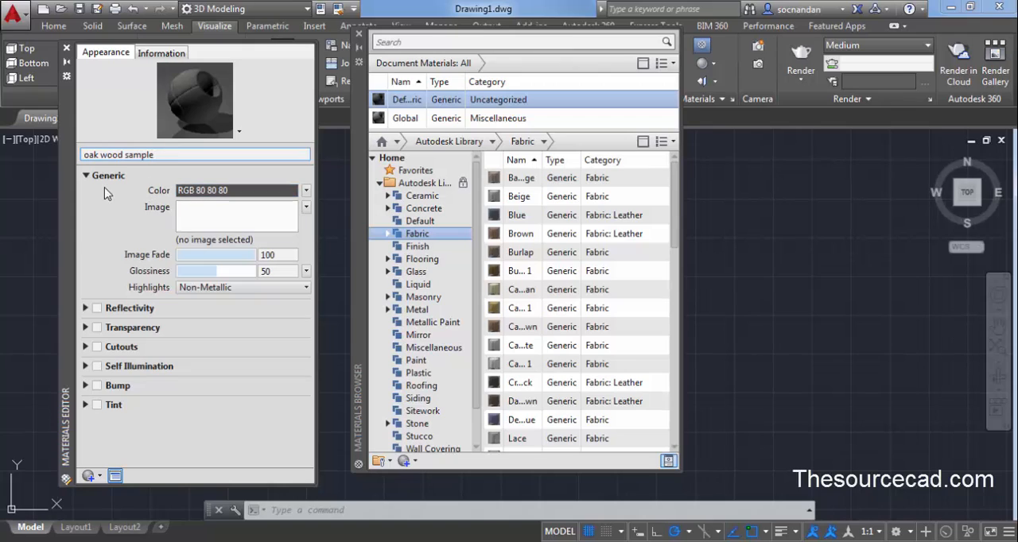
mouse_move(89, 175)
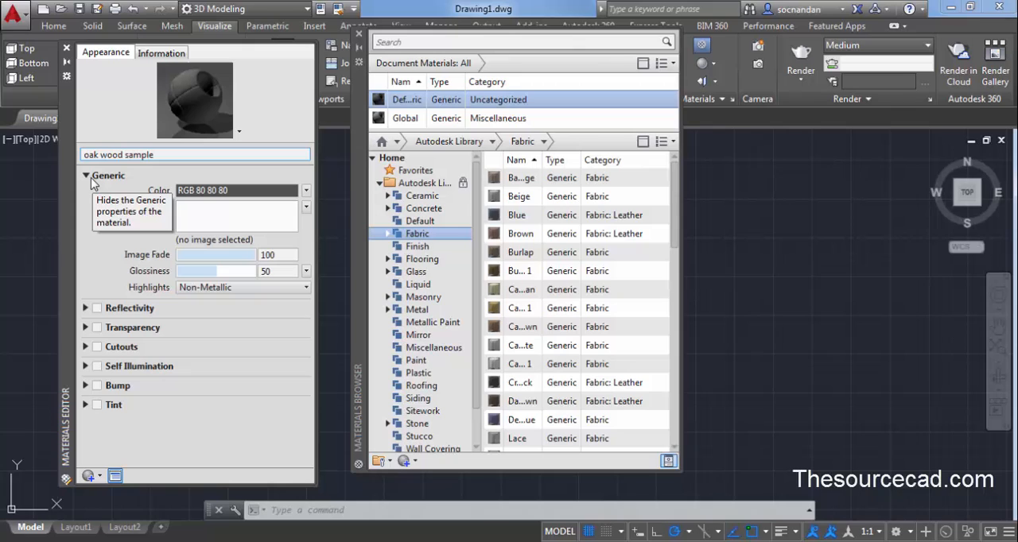
left_click(86, 175)
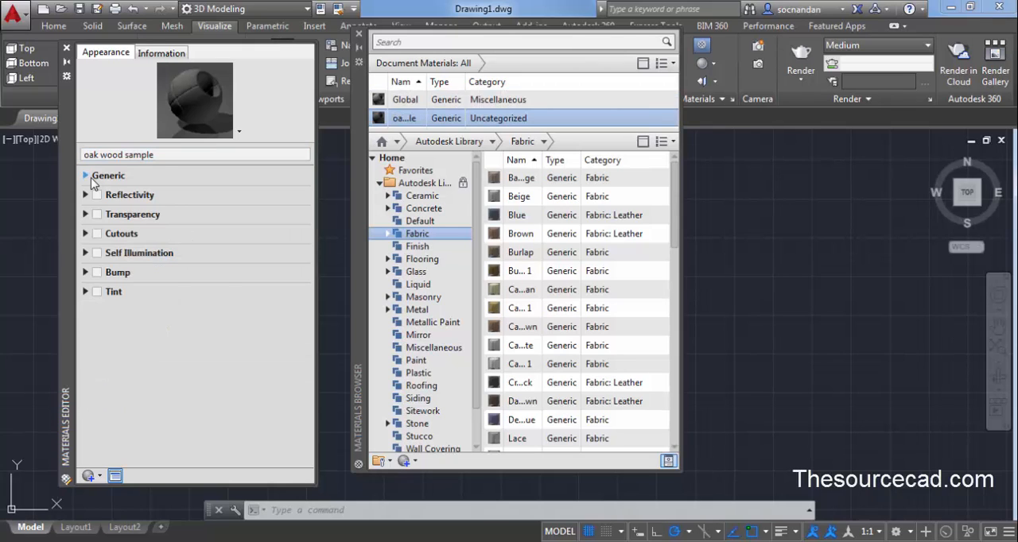
left_click(85, 175)
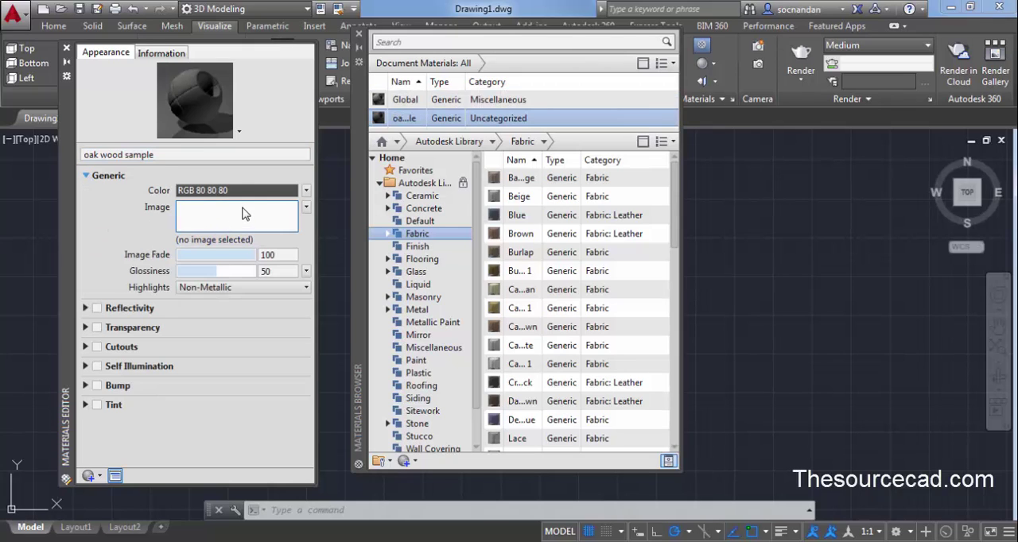
mouse_move(245, 213)
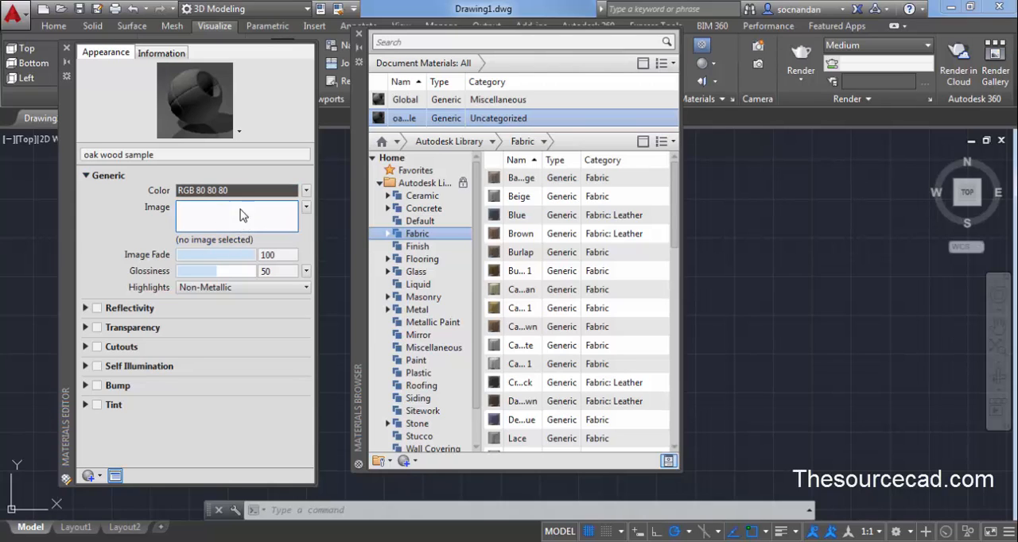
mouse_move(248, 223)
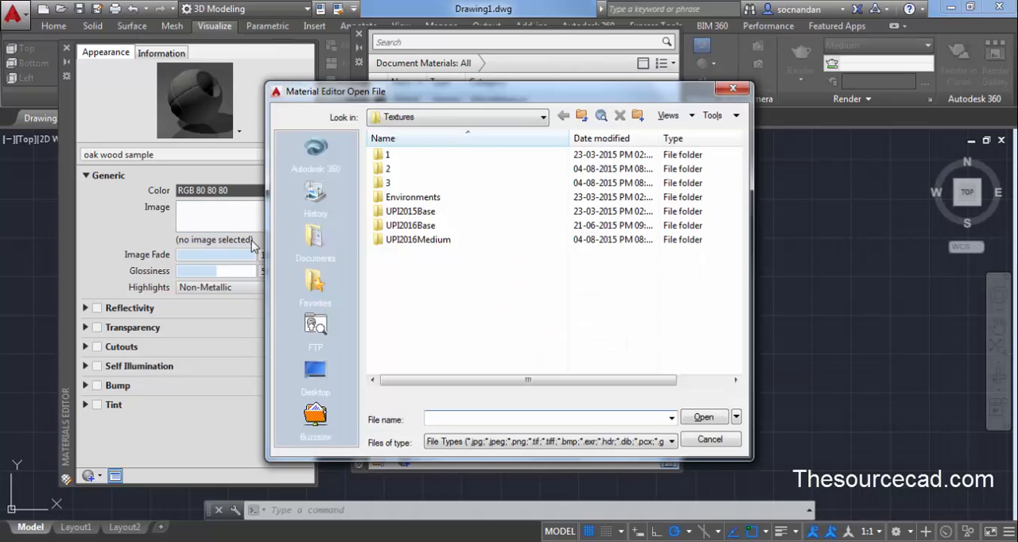
mouse_move(318, 378)
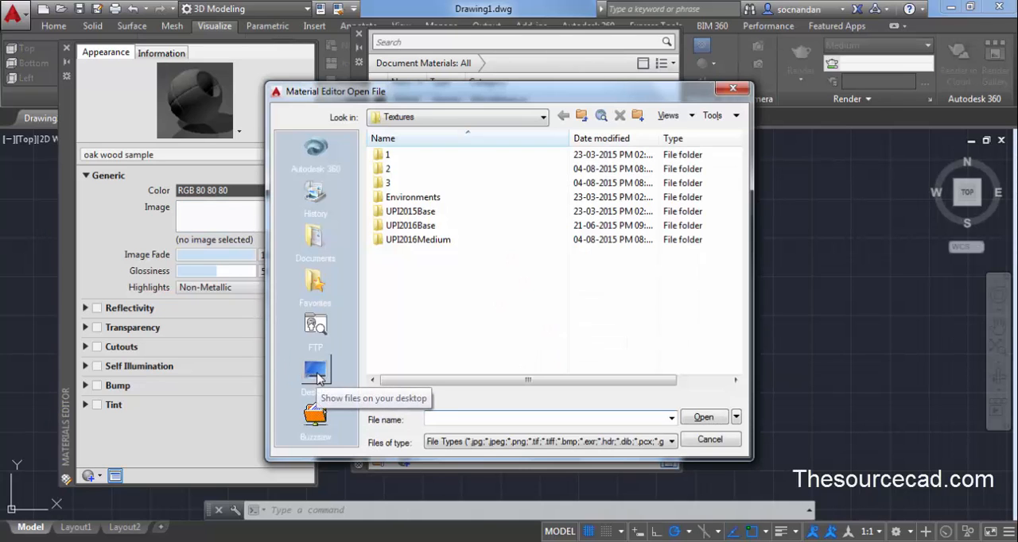
- Use oak_wood 600x600.png from the Desktop as the material's texture image
left_click(314, 372)
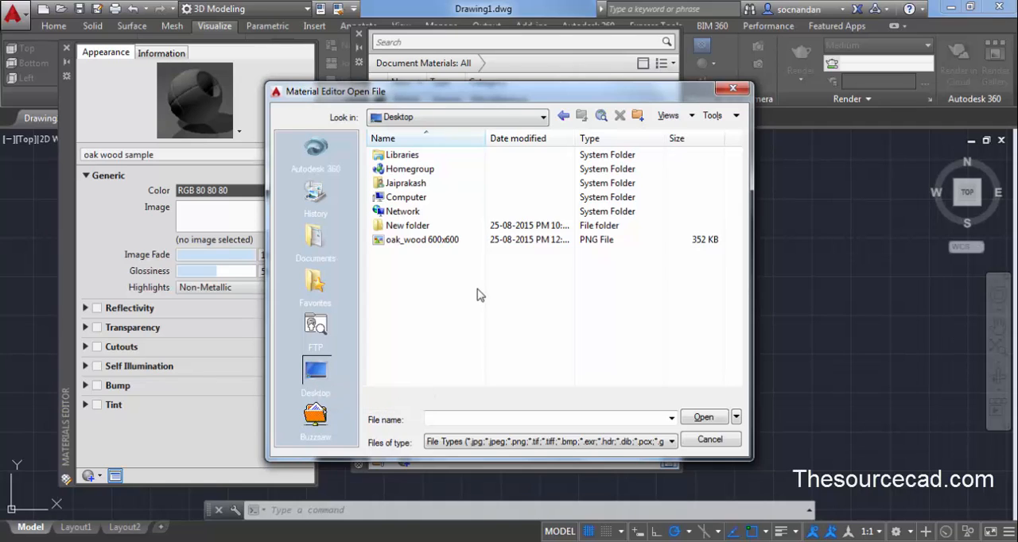
left_click(420, 238)
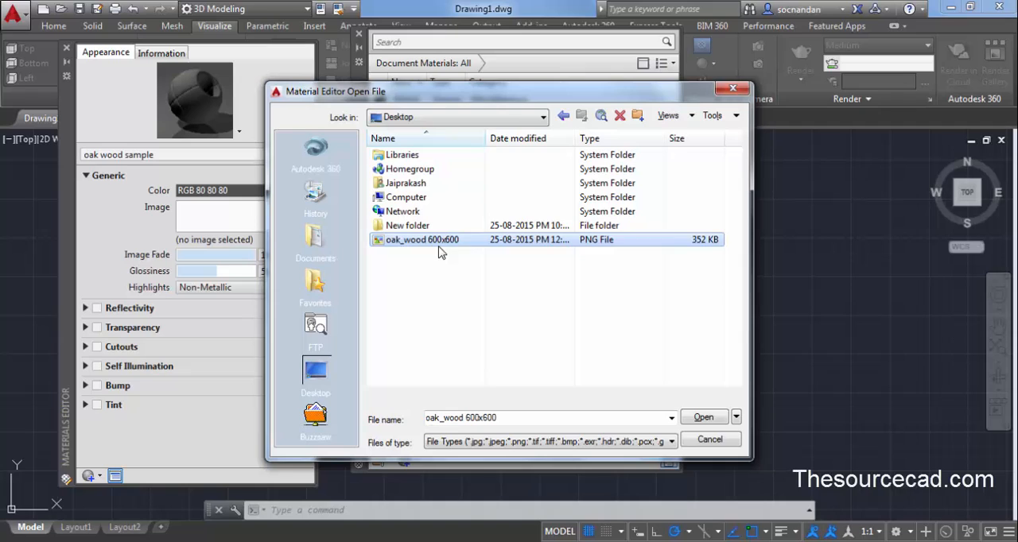
mouse_move(486, 251)
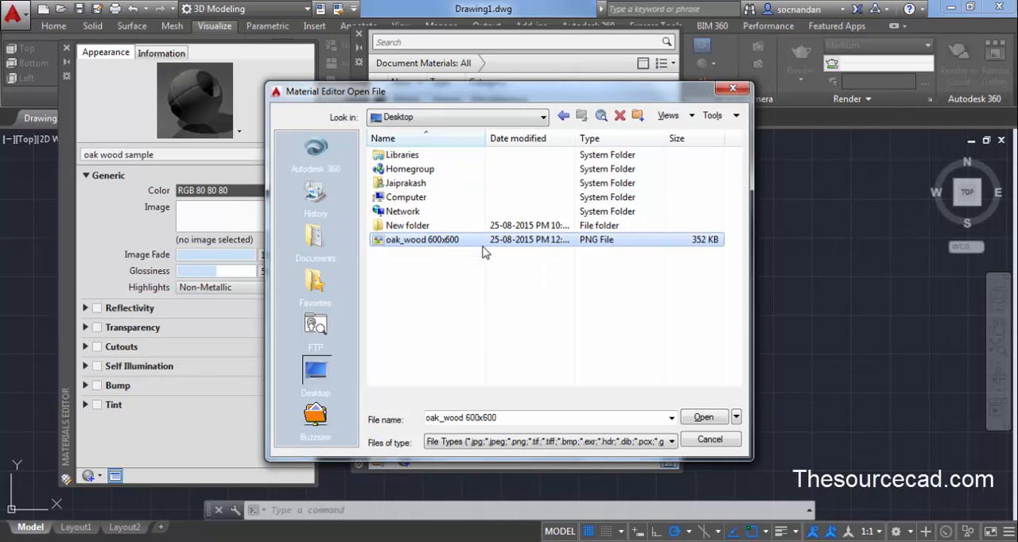
mouse_move(483, 253)
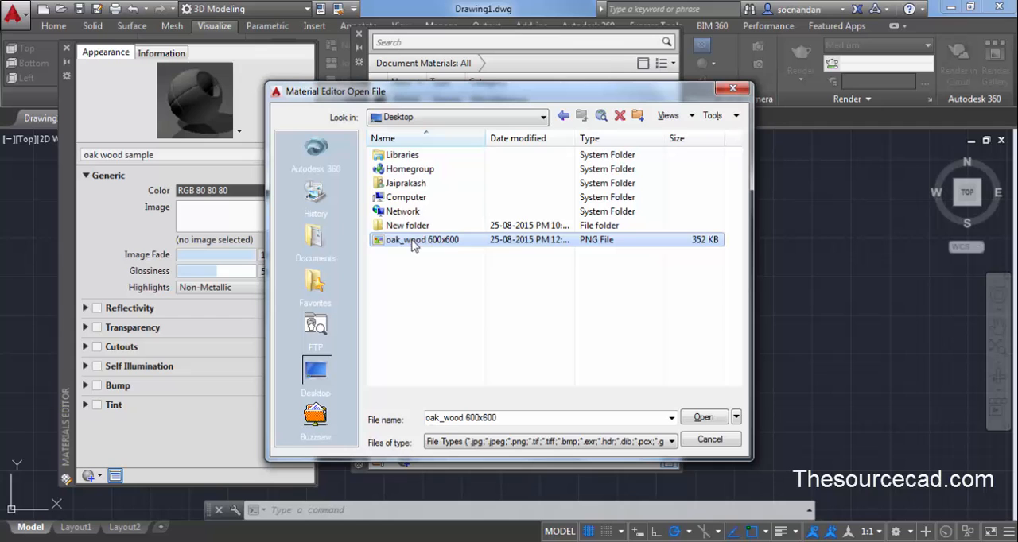
left_click(703, 416)
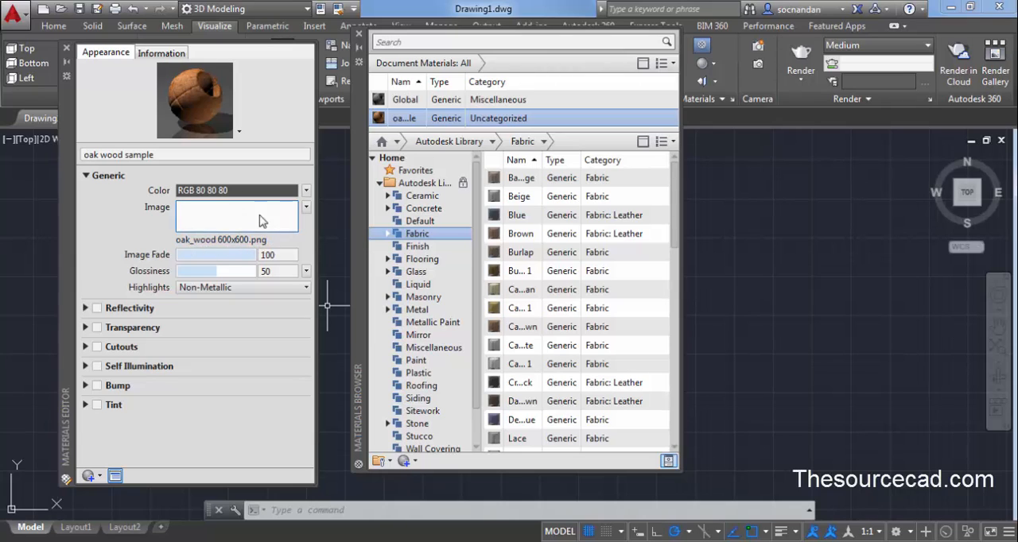
mouse_move(263, 216)
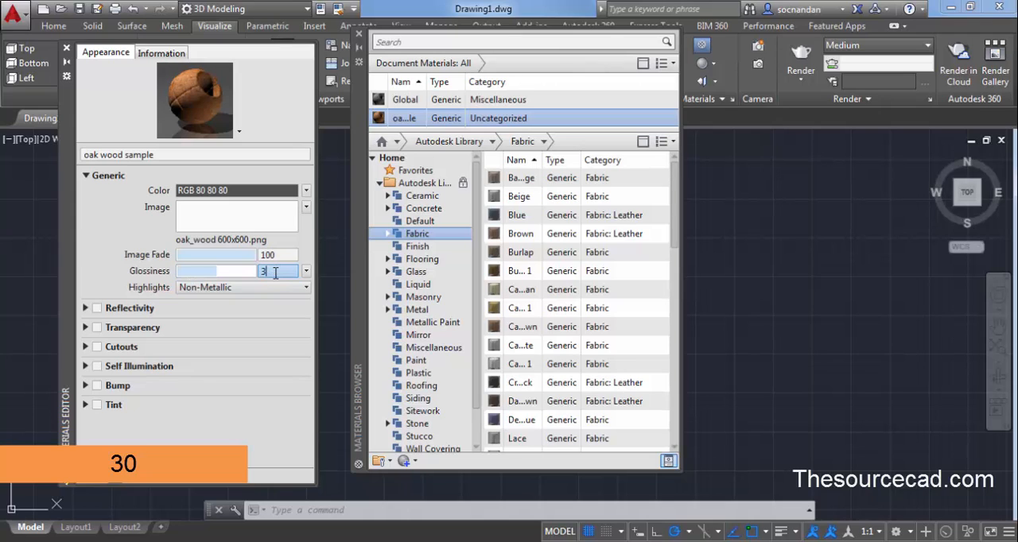
- Set Glossiness to 30 and review Self Illumination without changing it
type("30")
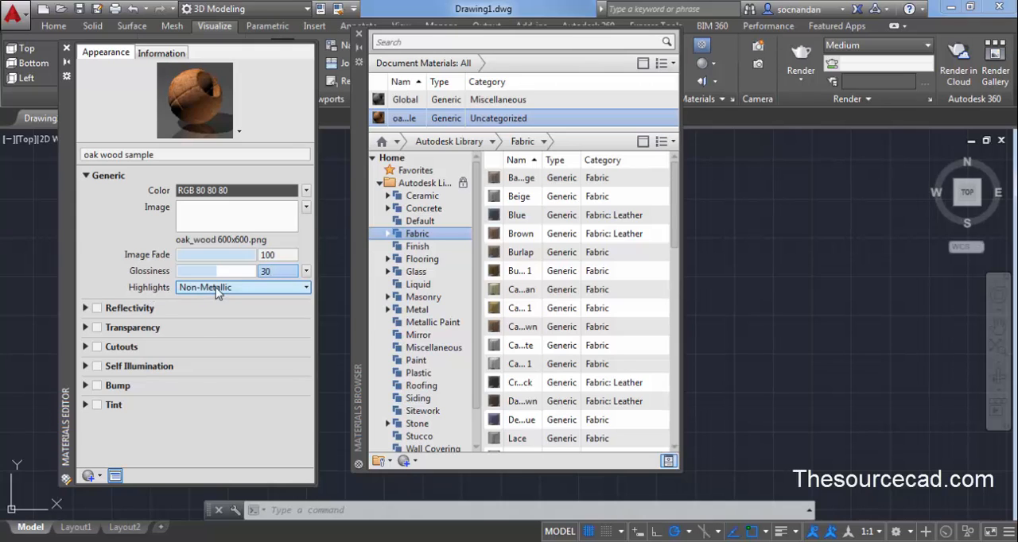
mouse_move(219, 290)
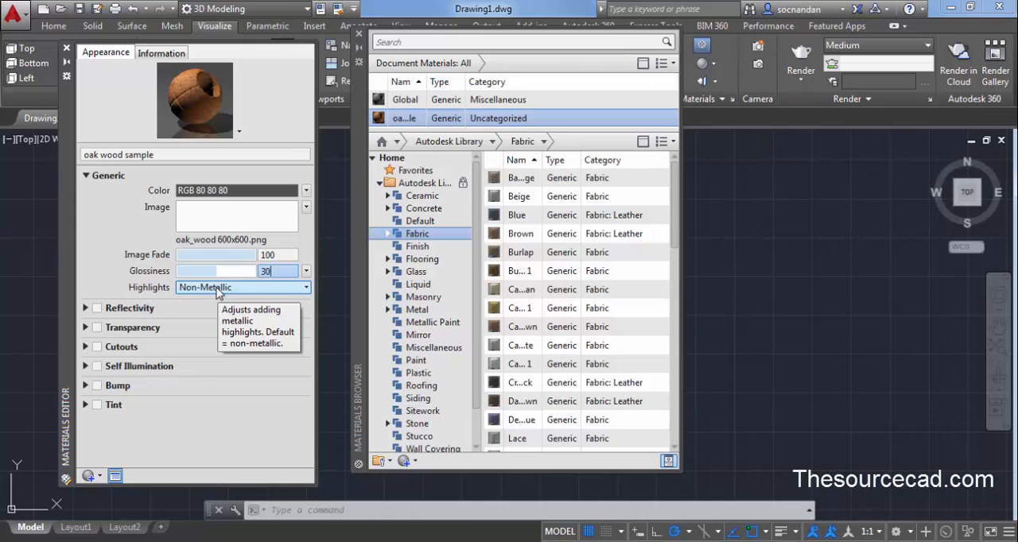
mouse_move(279, 254)
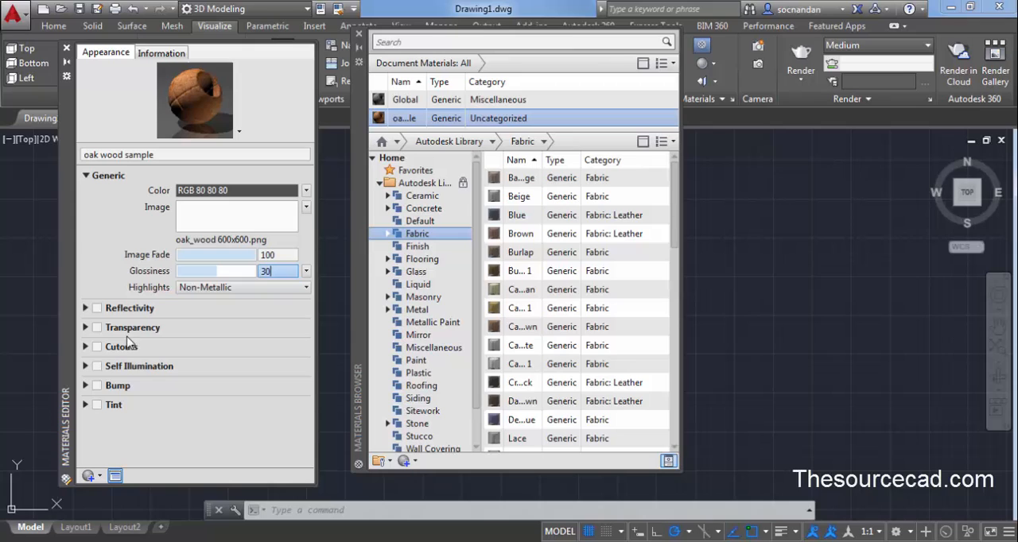
mouse_move(132, 390)
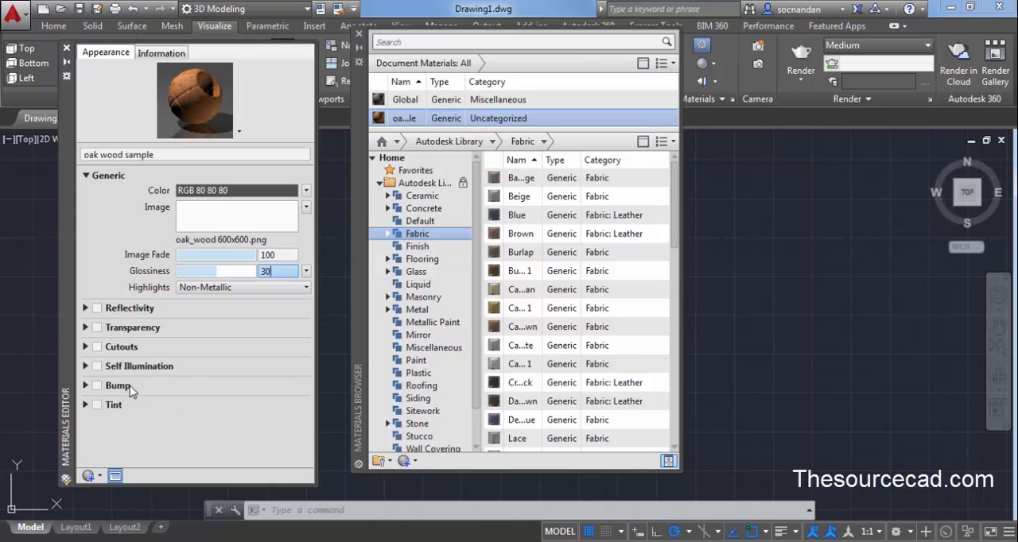
mouse_move(92, 367)
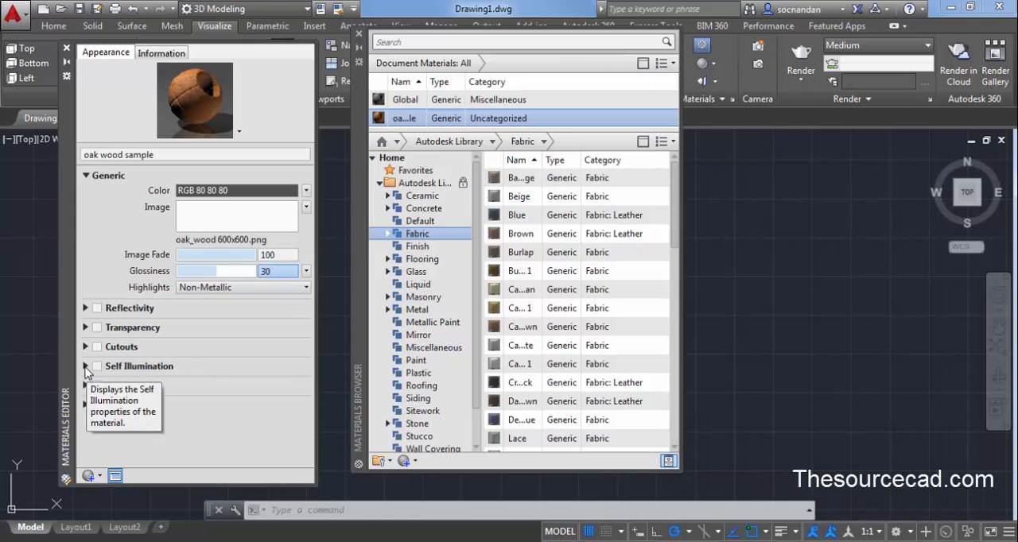
left_click(86, 366)
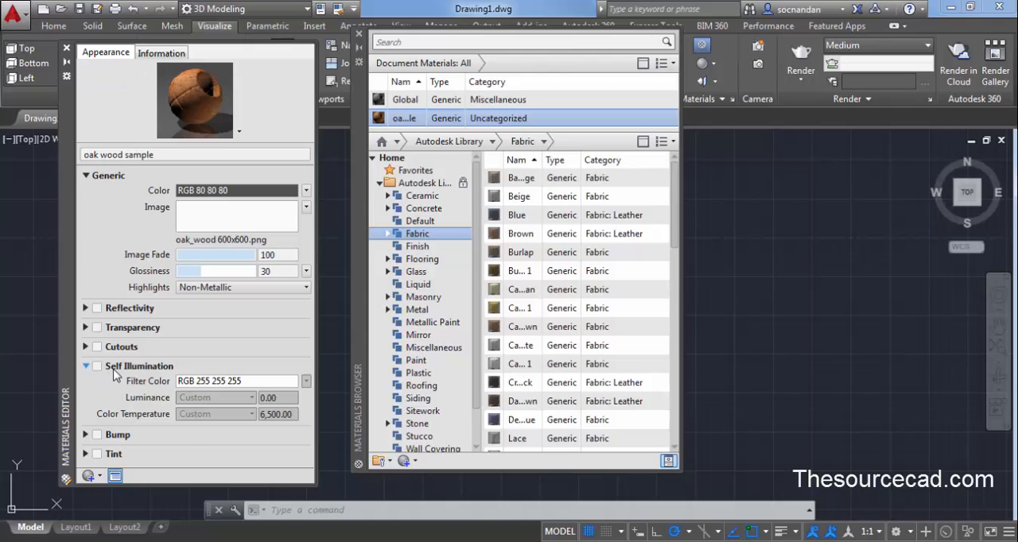
mouse_move(98, 365)
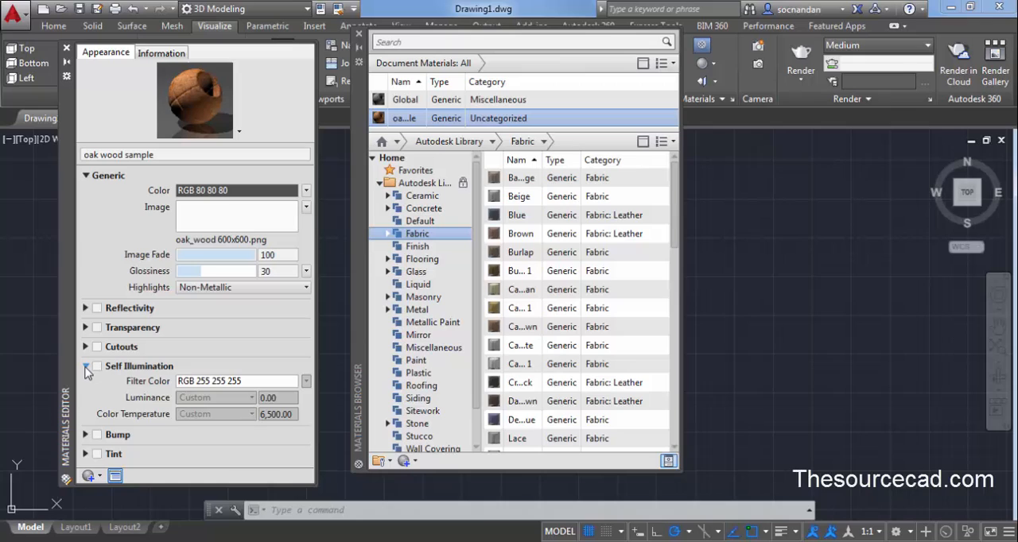
left_click(85, 365)
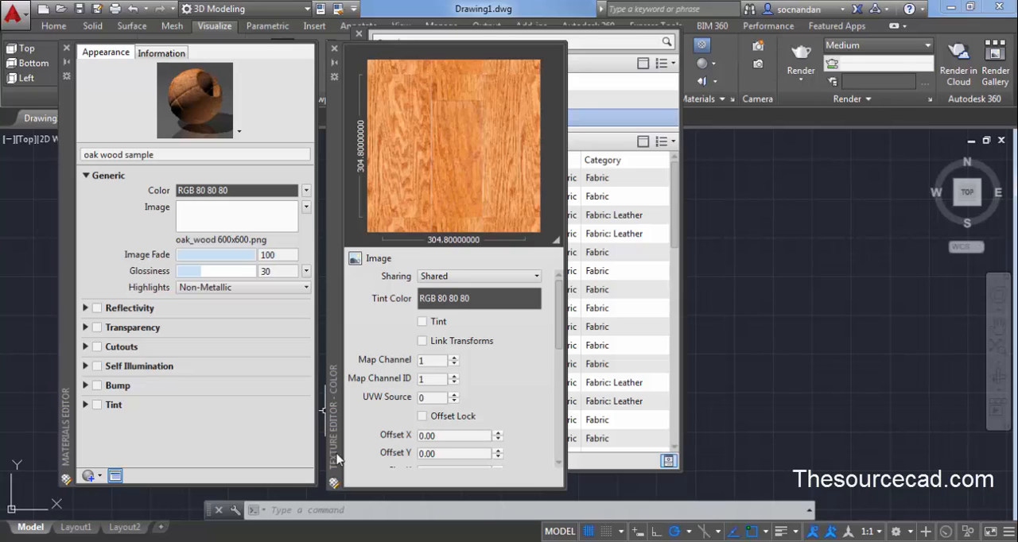
mouse_move(369, 181)
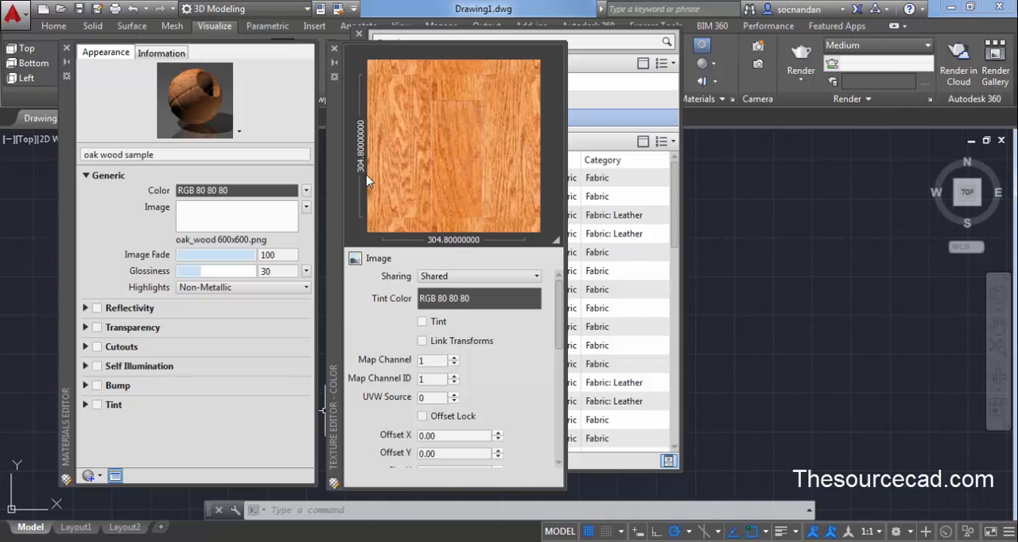
mouse_move(442, 254)
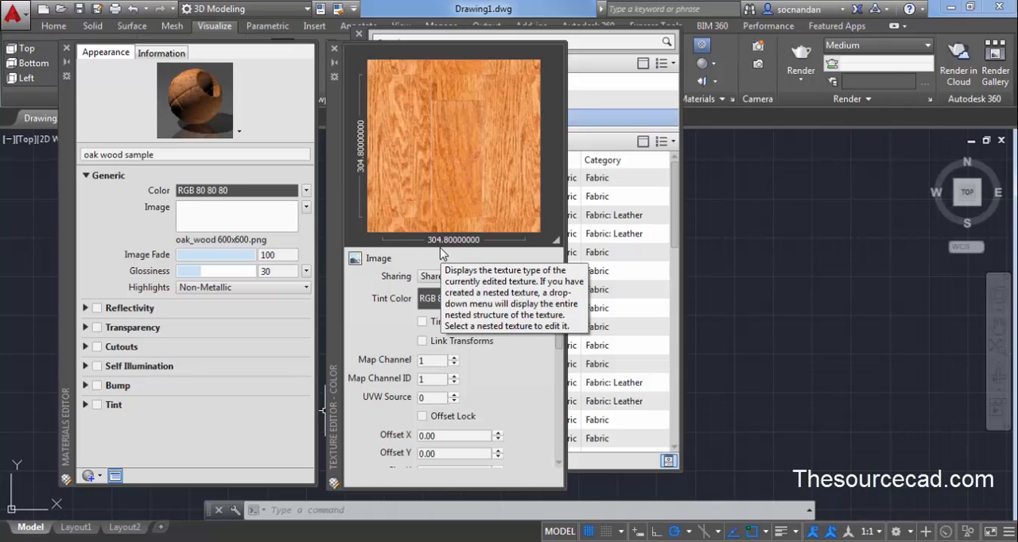
mouse_move(565, 302)
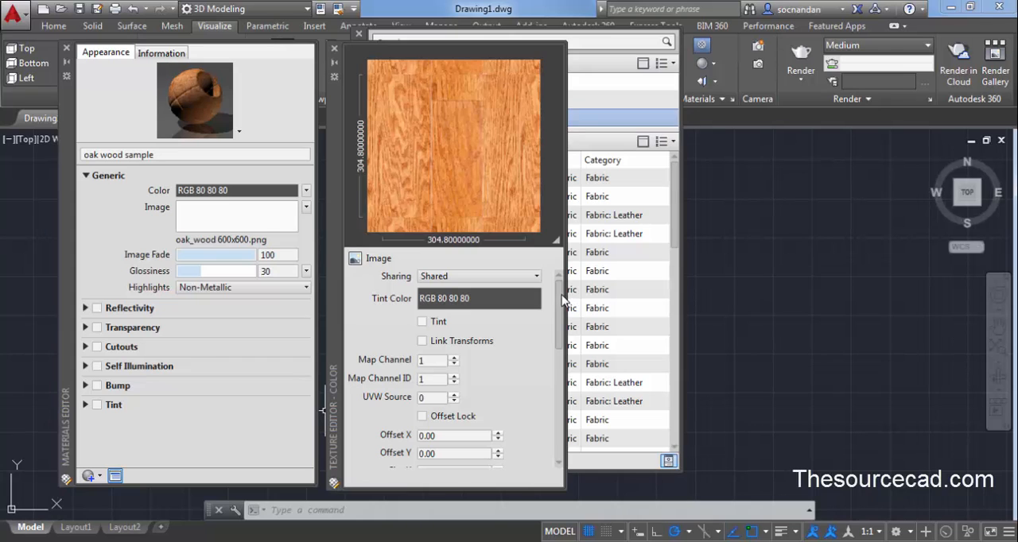
- Reduce the texture image's tile size to 1 by 1 in the texture editor
scroll("down", 3)
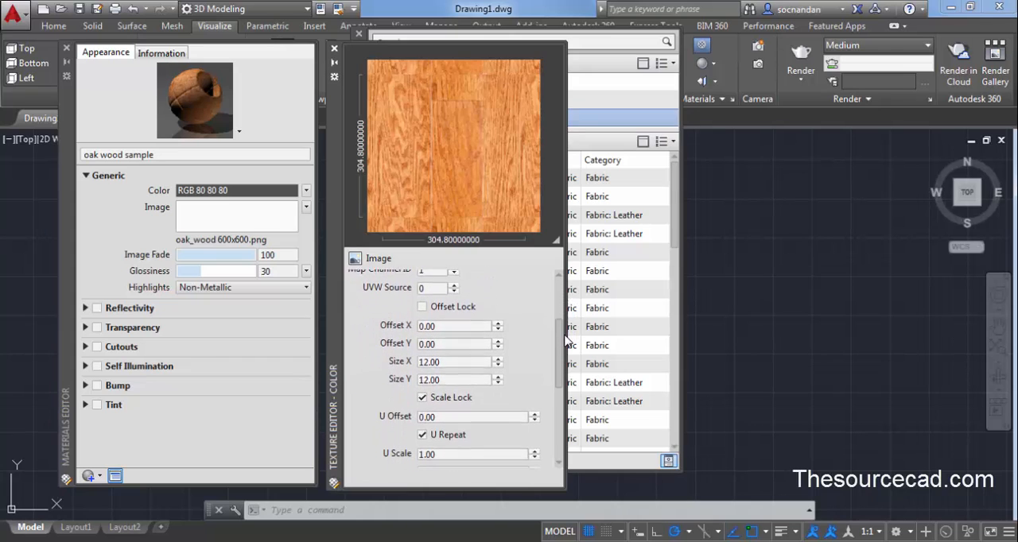
scroll("down", 3)
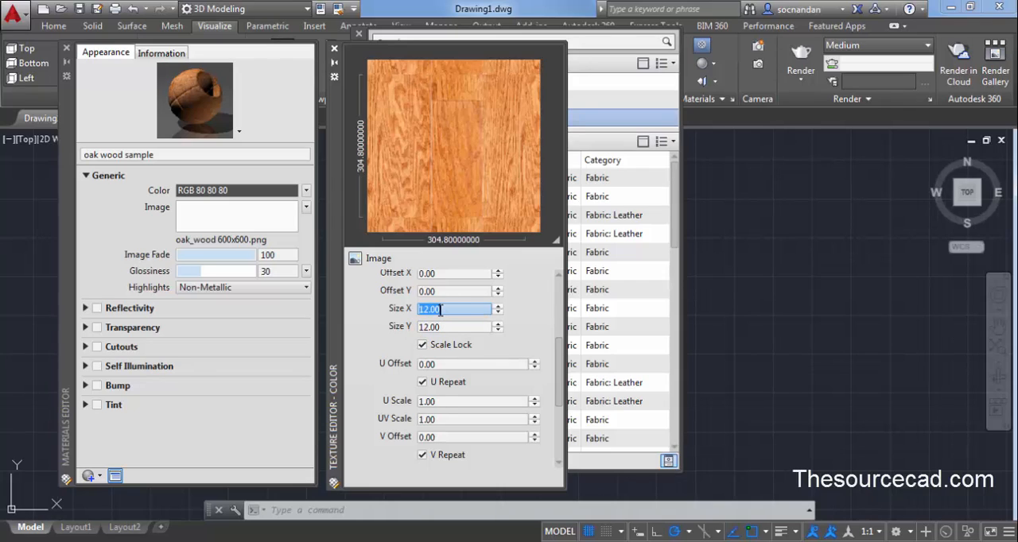
type("1")
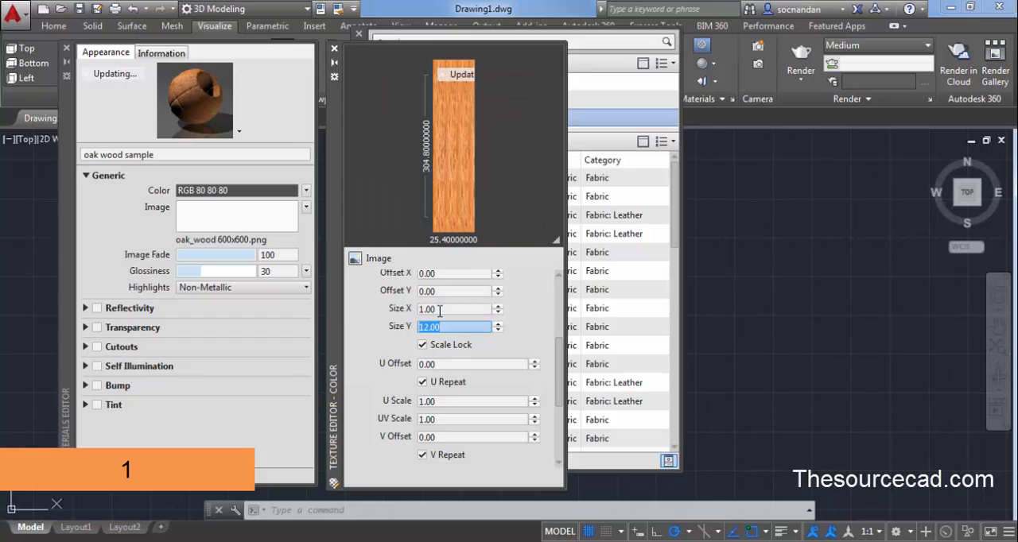
type("1")
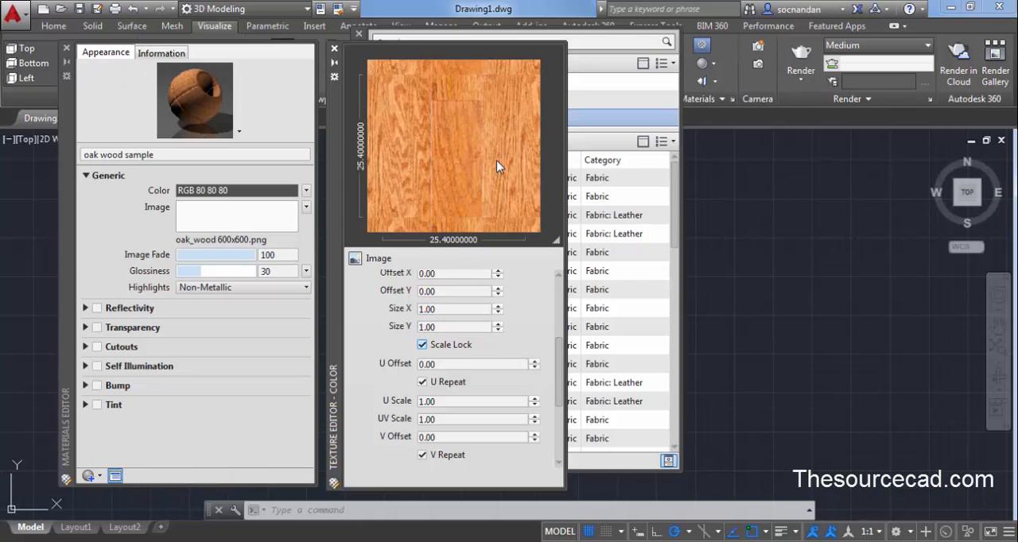
mouse_move(556, 391)
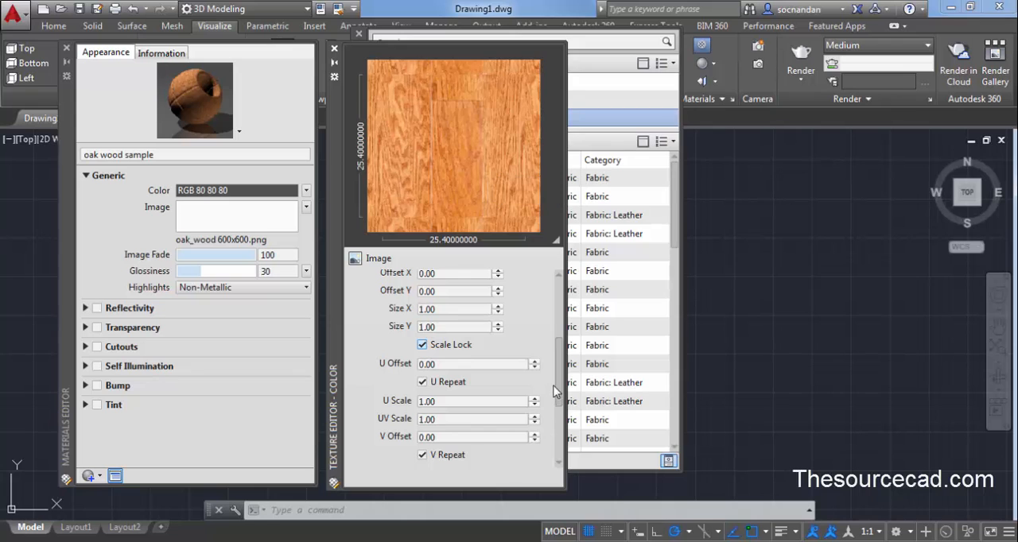
scroll("down", 3)
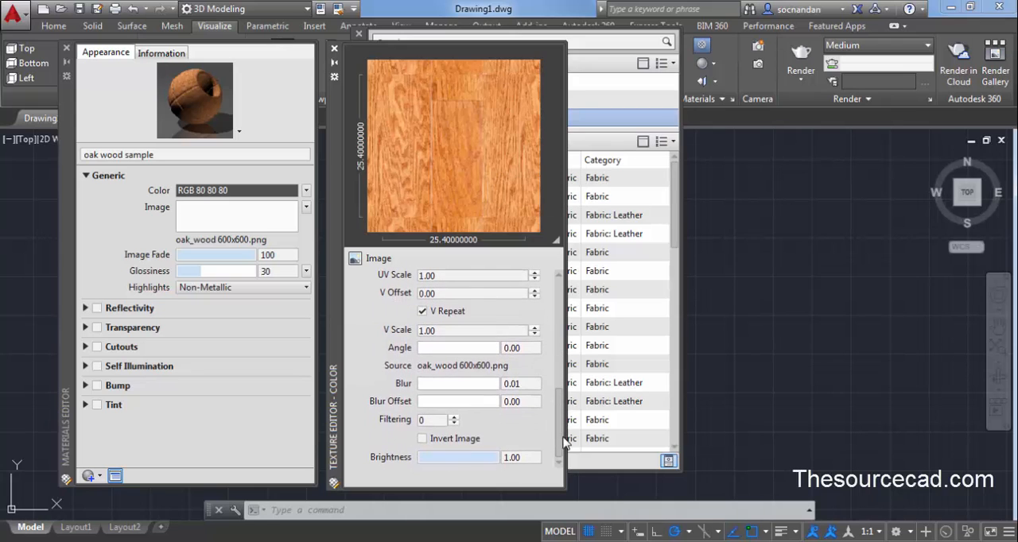
scroll("down", 3)
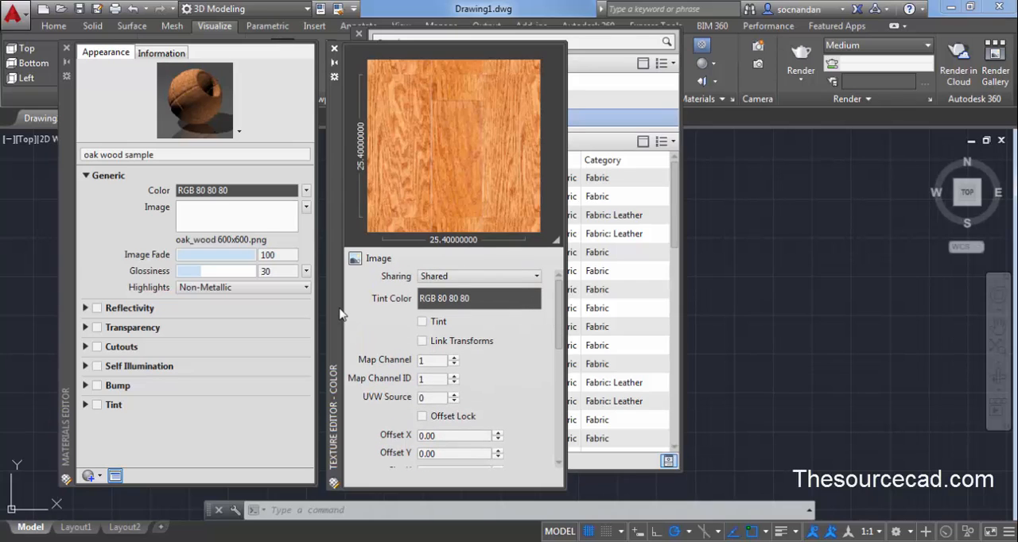
mouse_move(334, 49)
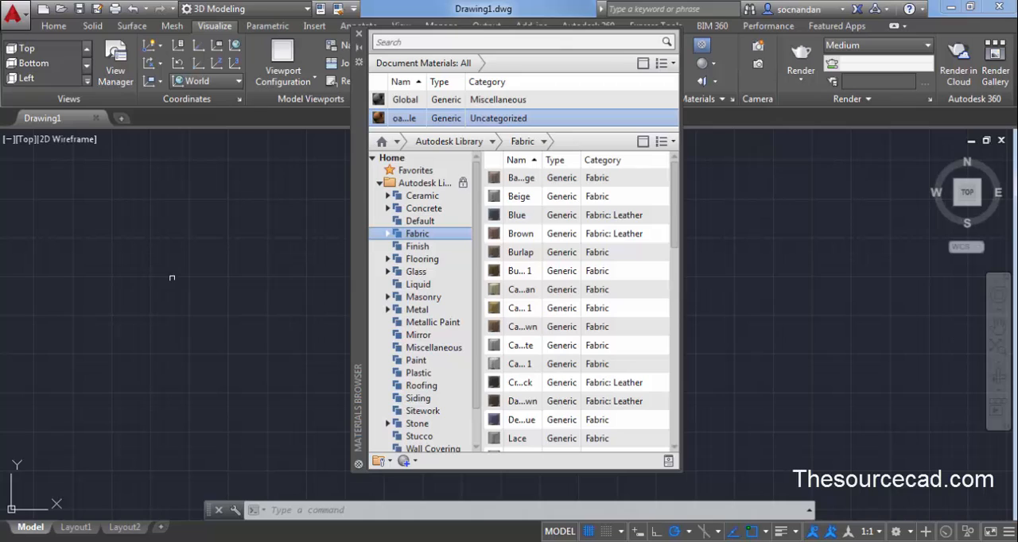
mouse_move(337, 286)
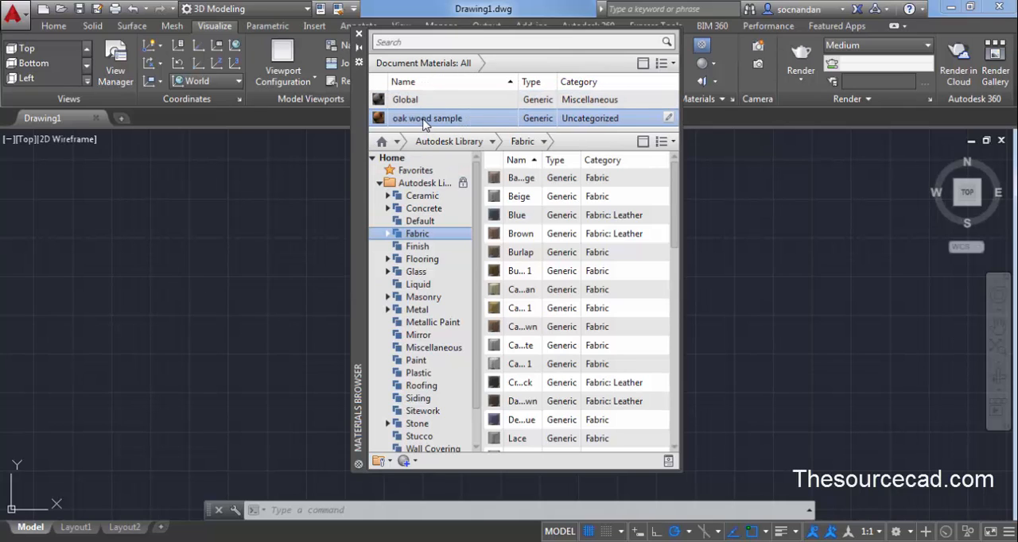
mouse_move(412, 102)
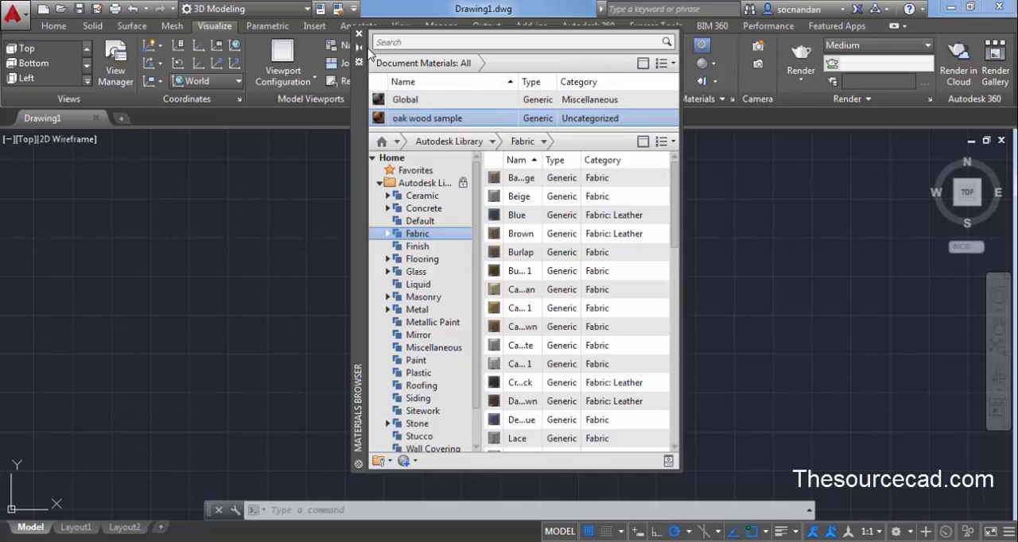
mouse_move(361, 36)
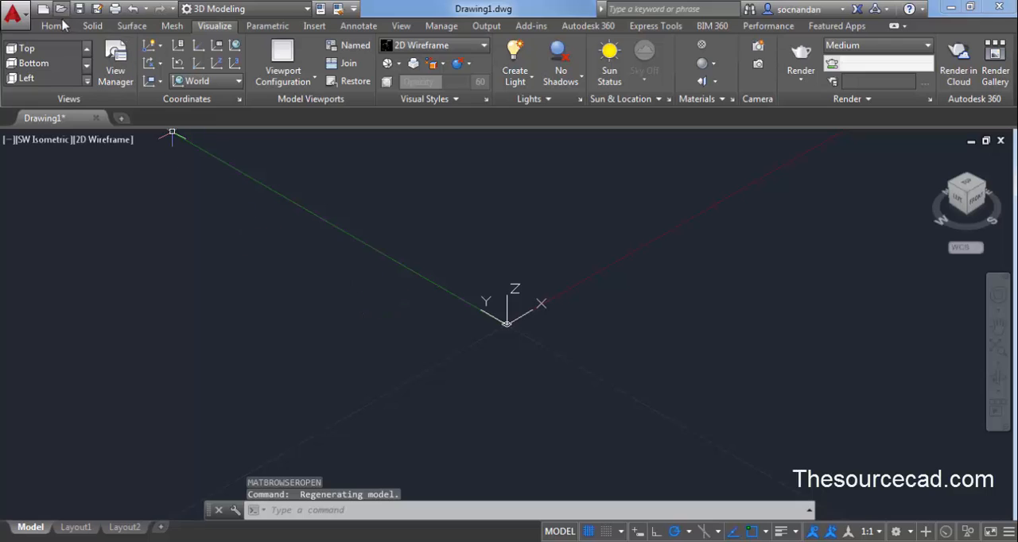
left_click(51, 25)
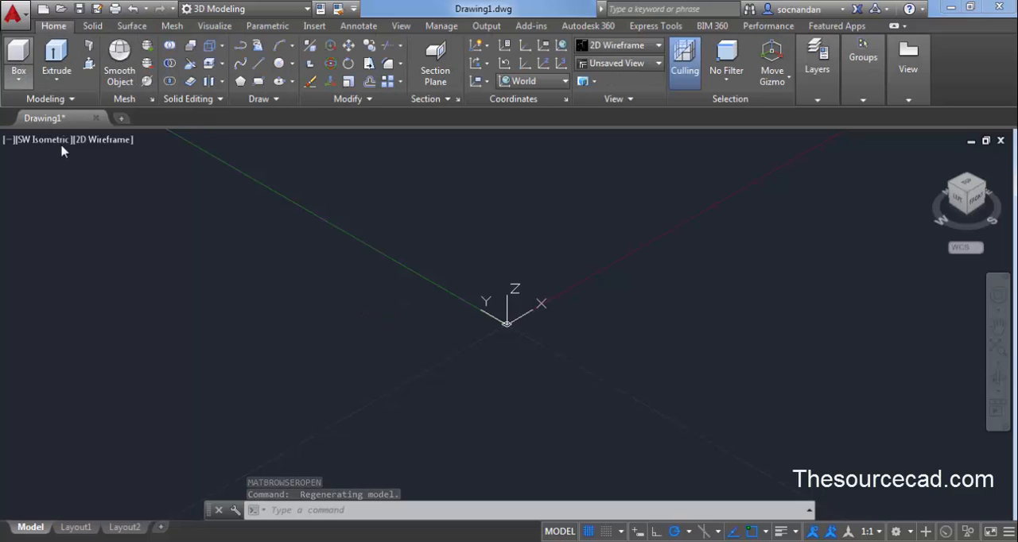
mouse_move(204, 300)
type("@")
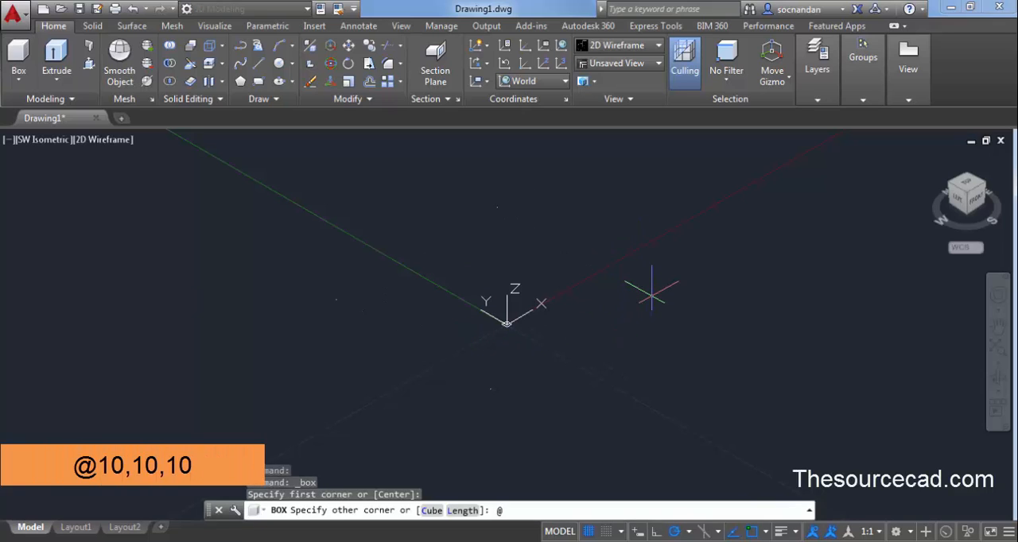
type("10,")
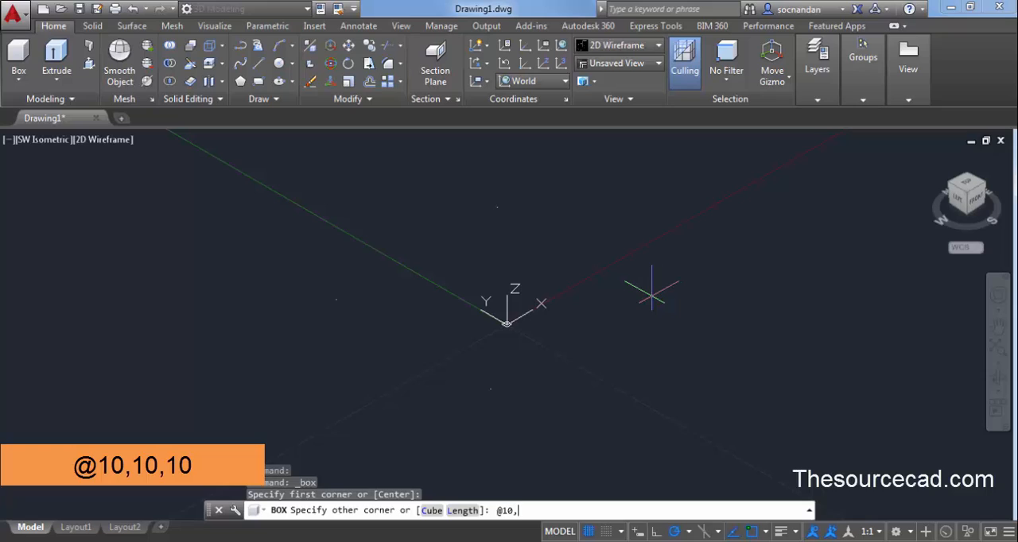
type("10,10")
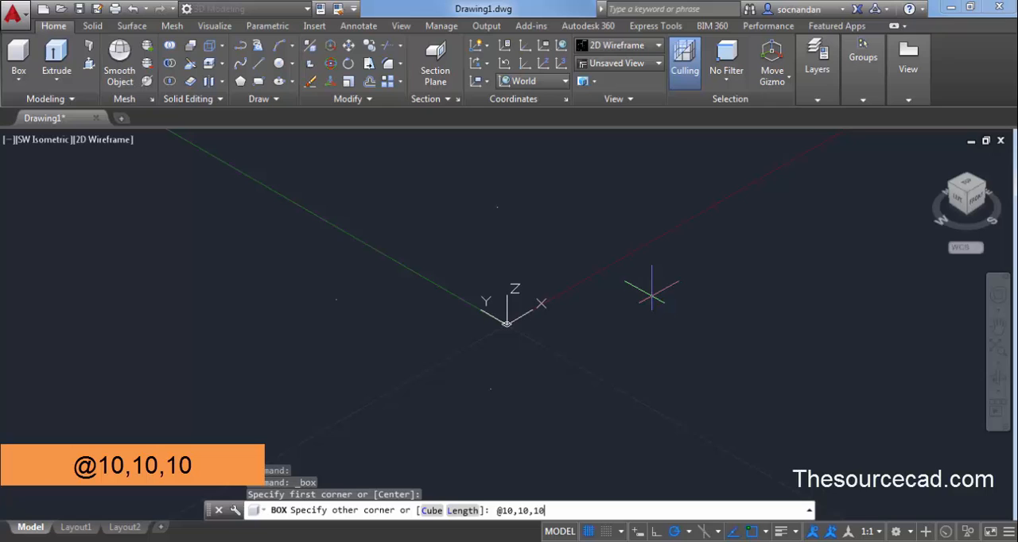
key("Enter")
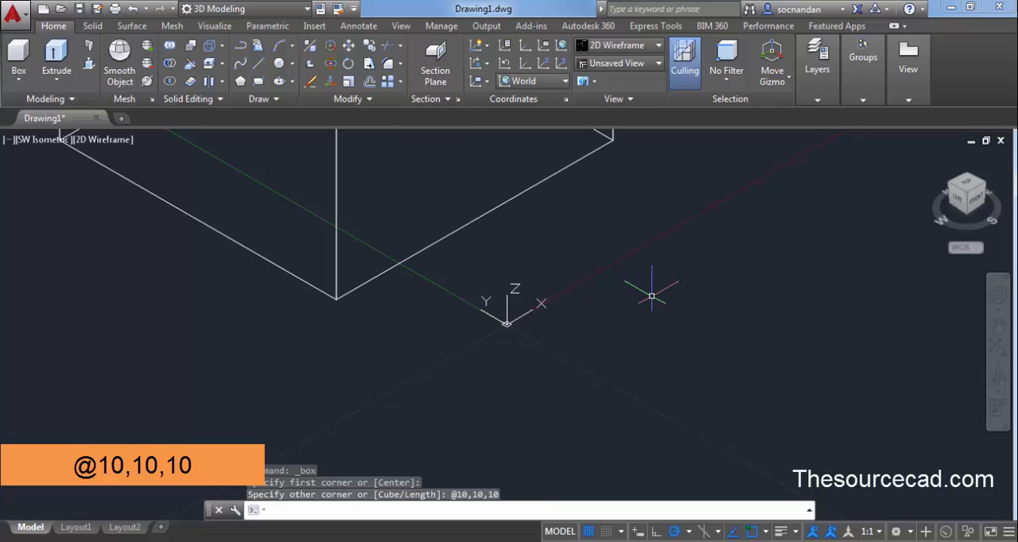
key("Enter")
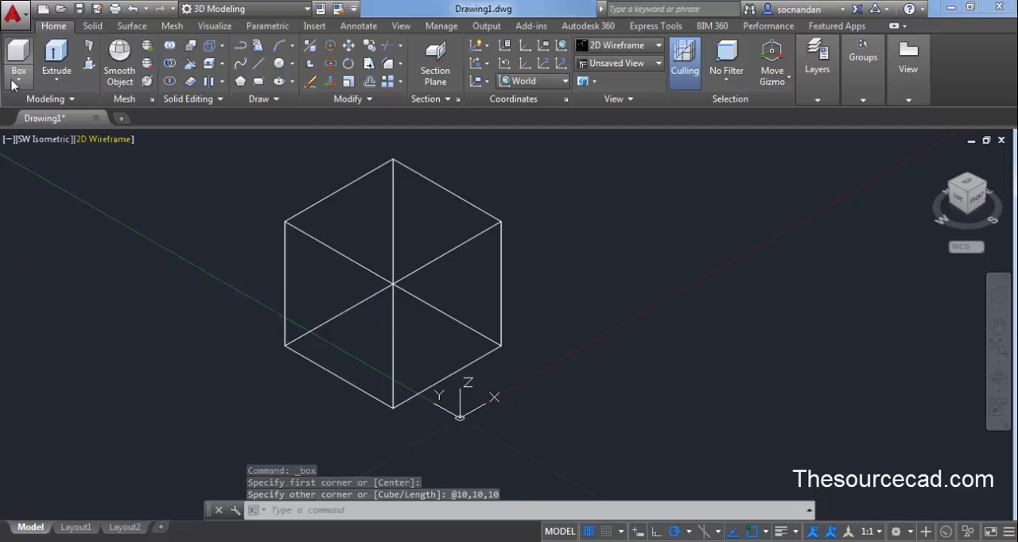
- Create a cone of radius 5 and height 10 from the solid primitives list
left_click(19, 82)
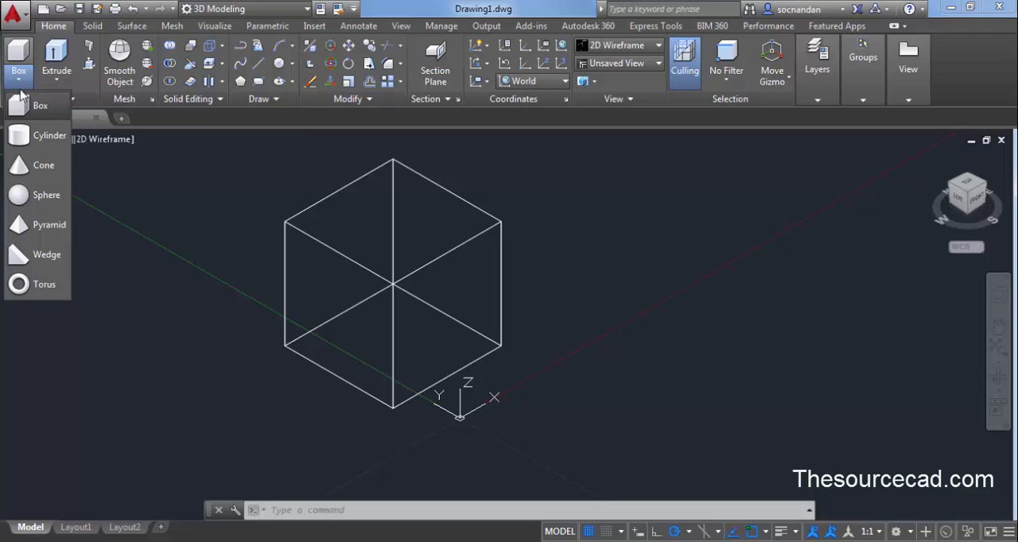
left_click(43, 165)
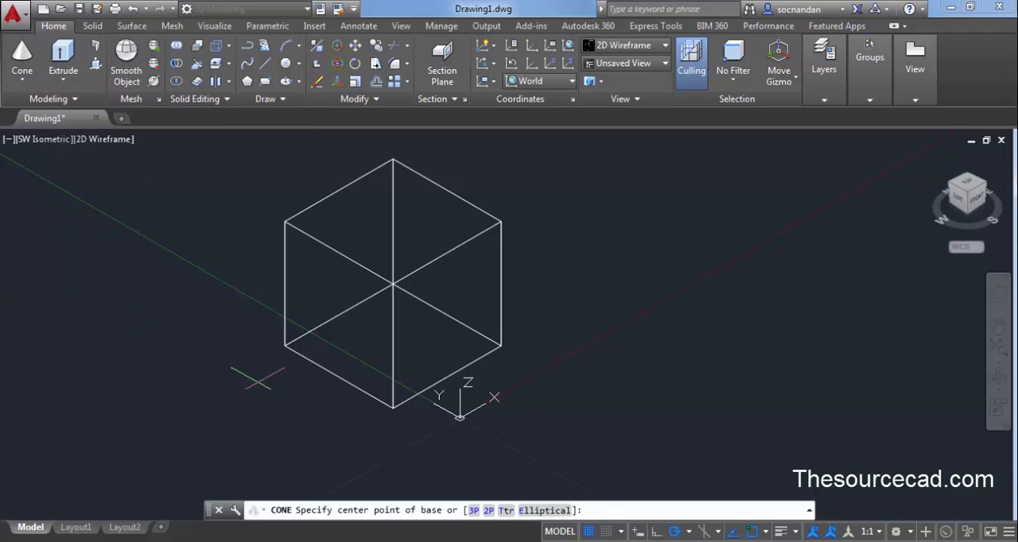
mouse_move(620, 270)
type("5")
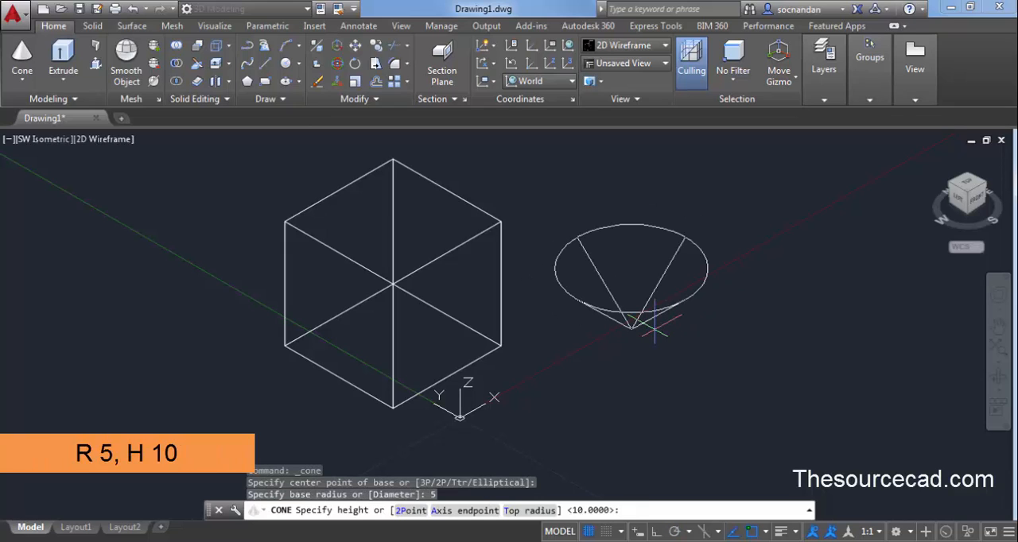
type("10")
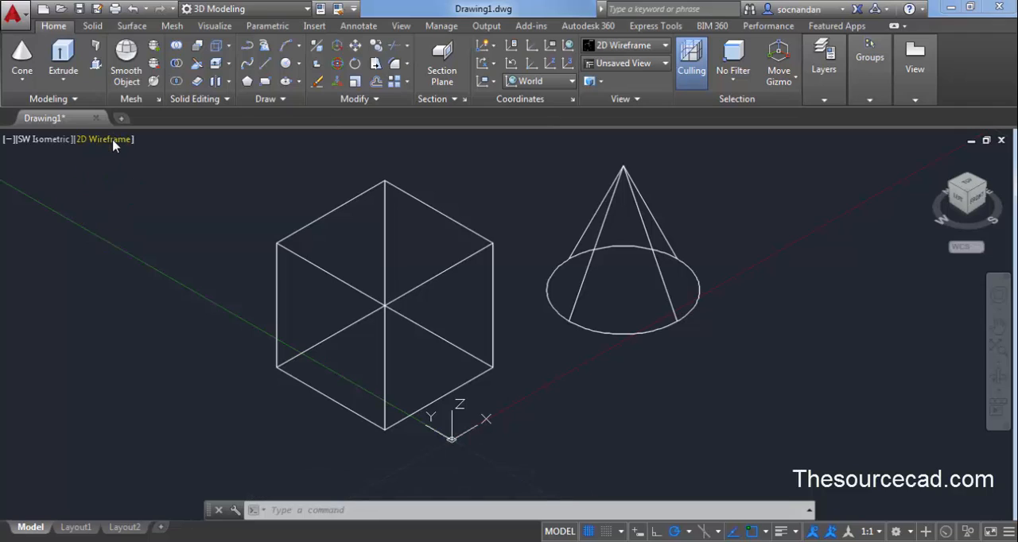
mouse_move(115, 143)
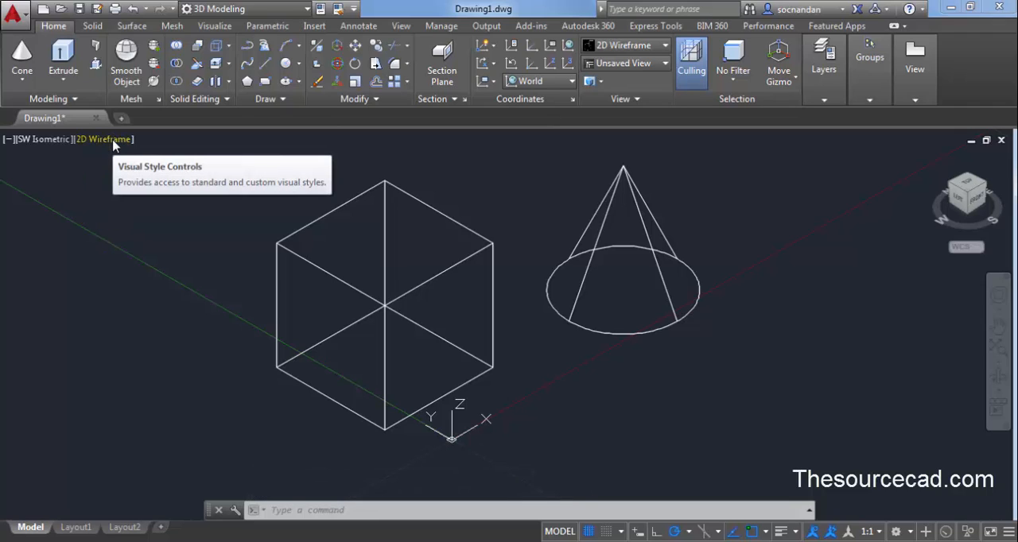
mouse_move(112, 143)
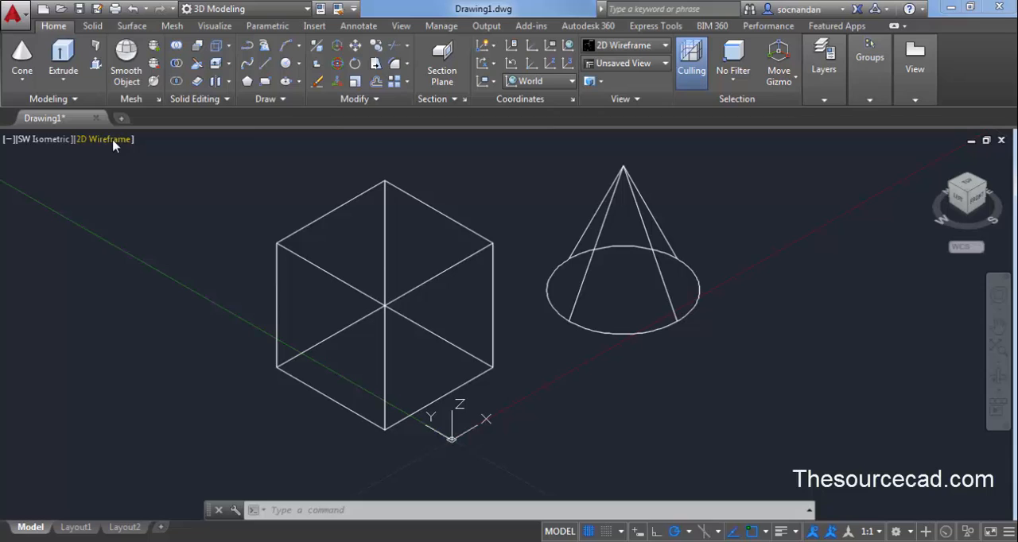
- Set the viewport visual style to Realistic and reopen the Materials Browser with MAT
left_click(102, 138)
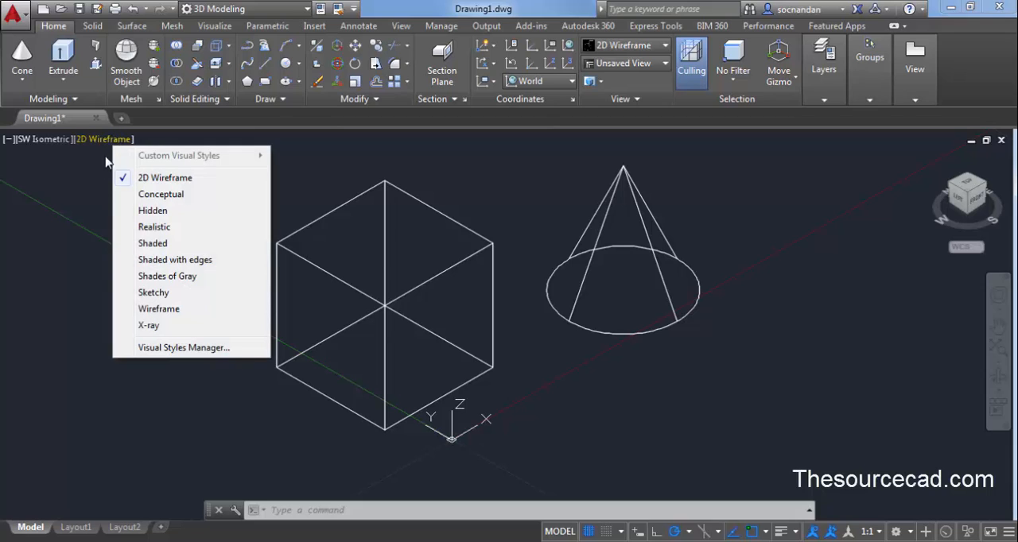
left_click(154, 226)
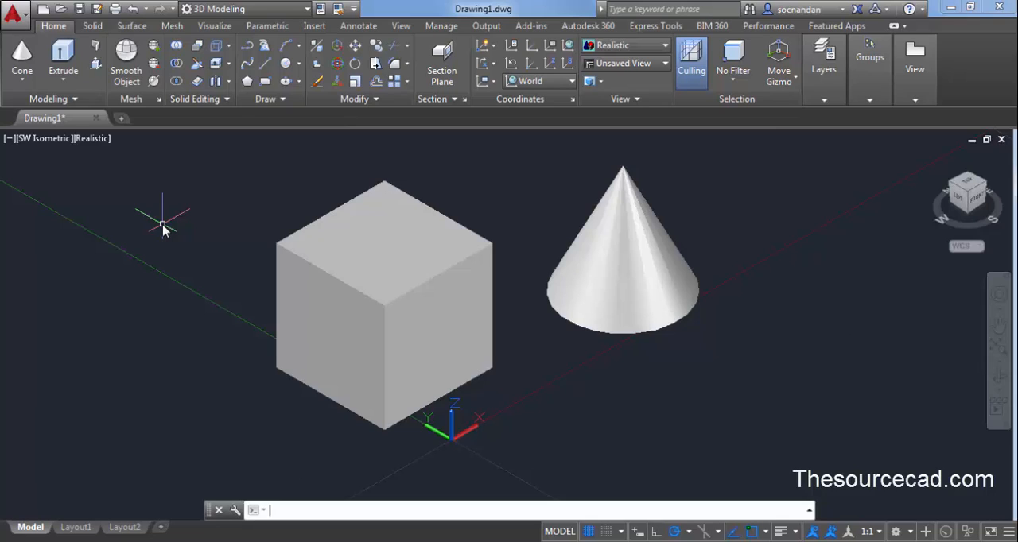
type("MAT")
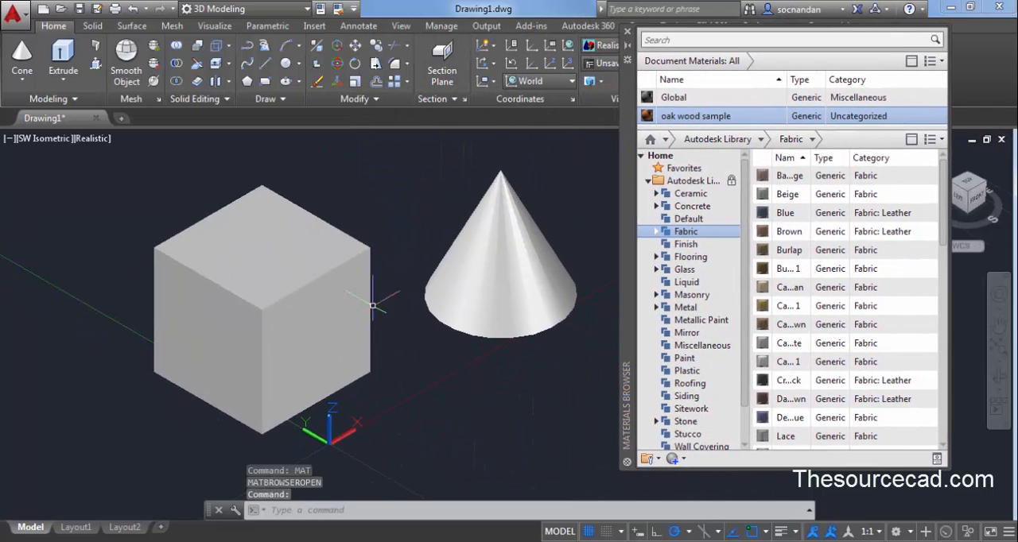
mouse_move(565, 190)
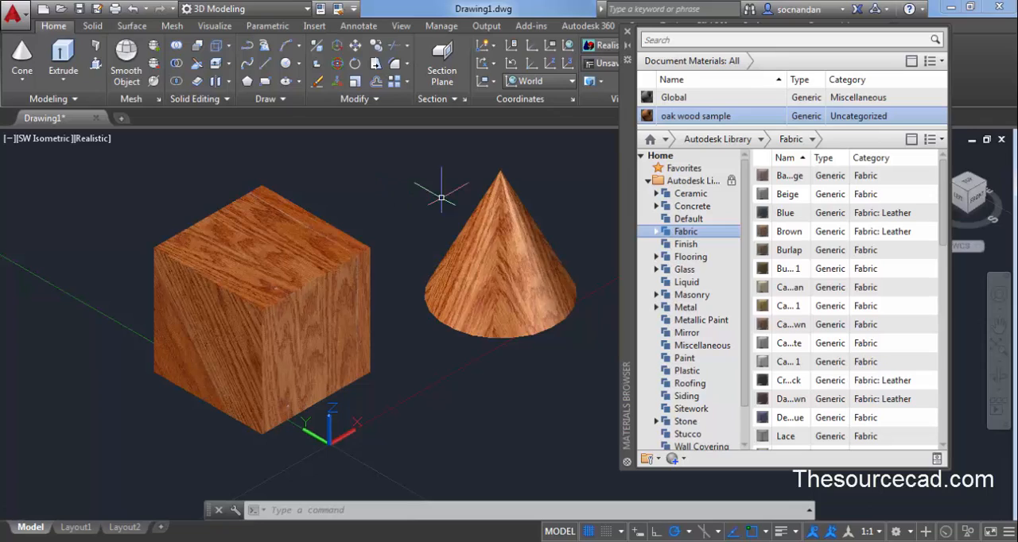
mouse_move(442, 200)
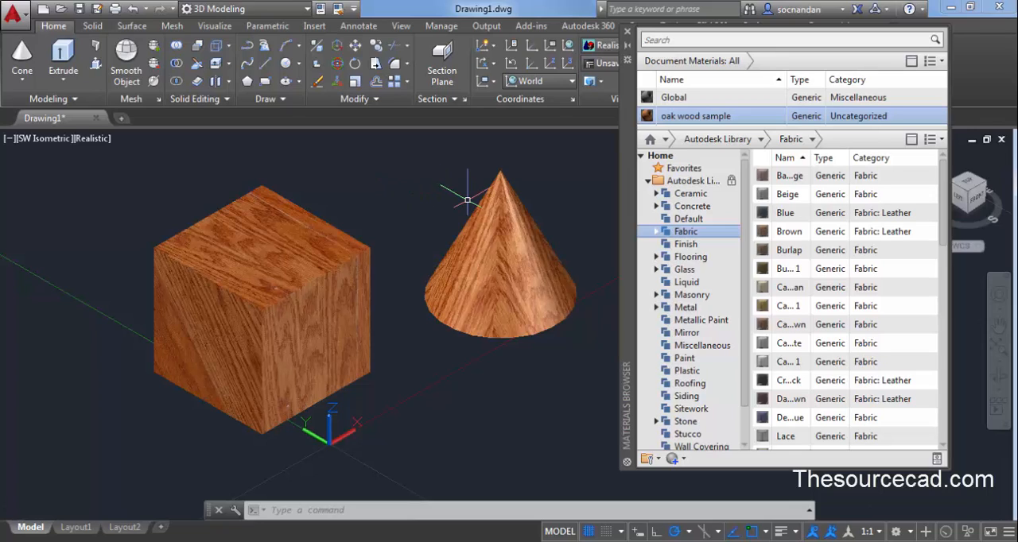